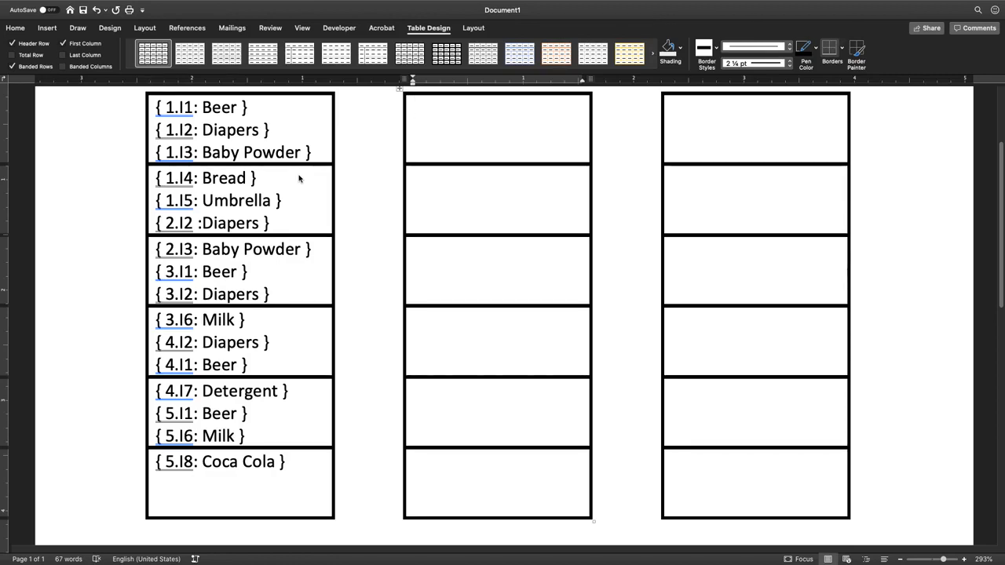
Enter { Beer: 1 } in the first cell of the middle table
left_click(498, 110)
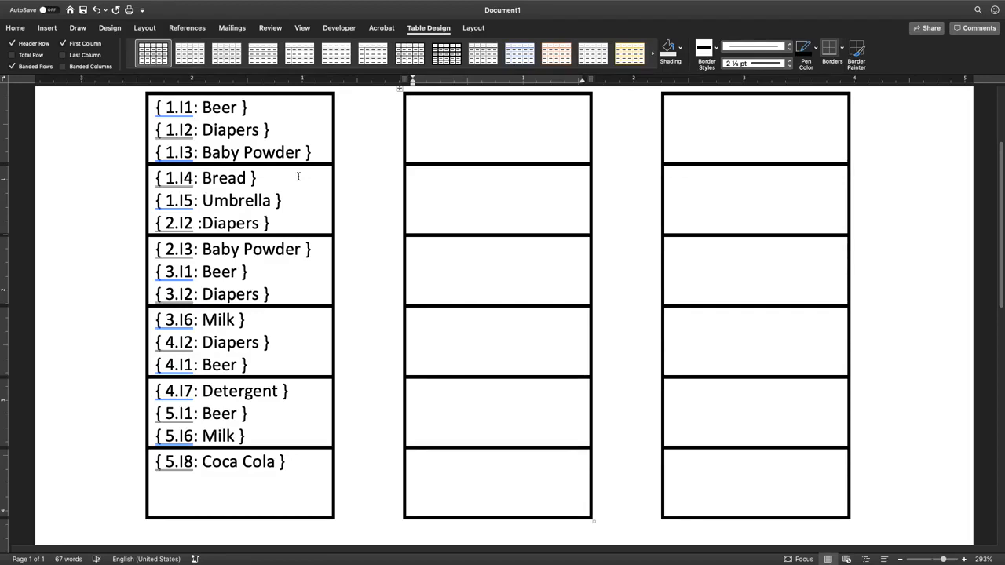
left_click(414, 110)
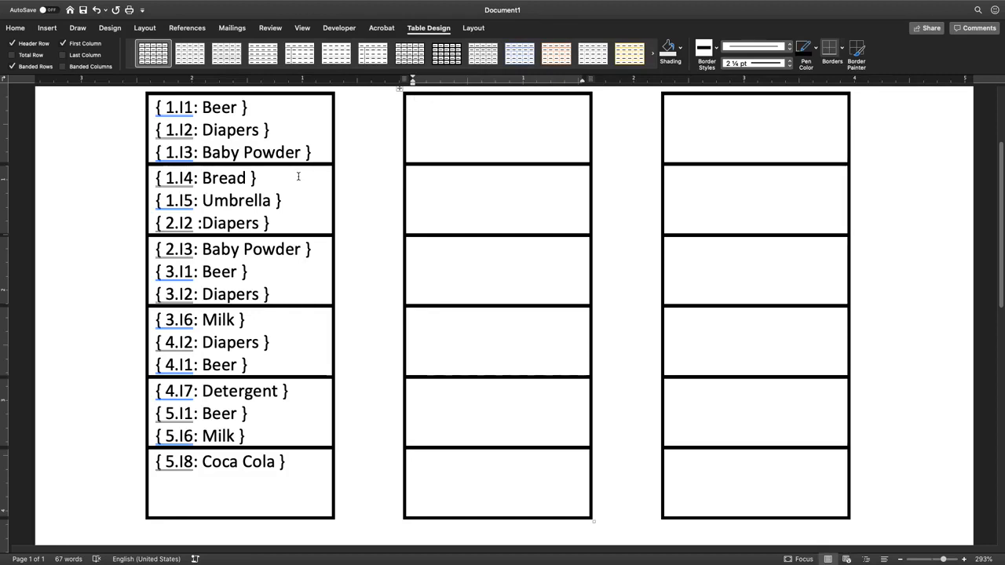
left_click(496, 107)
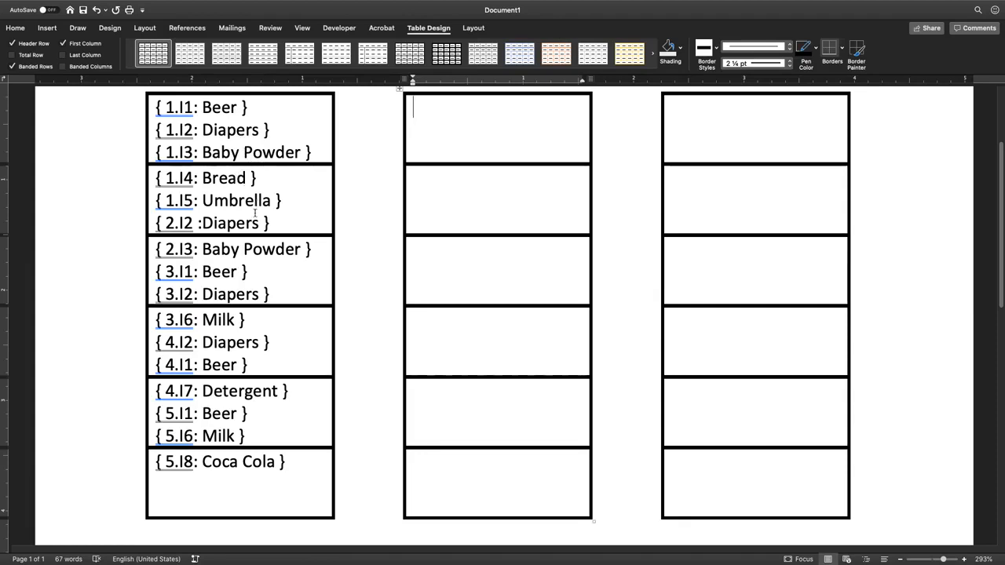
mouse_move(245, 248)
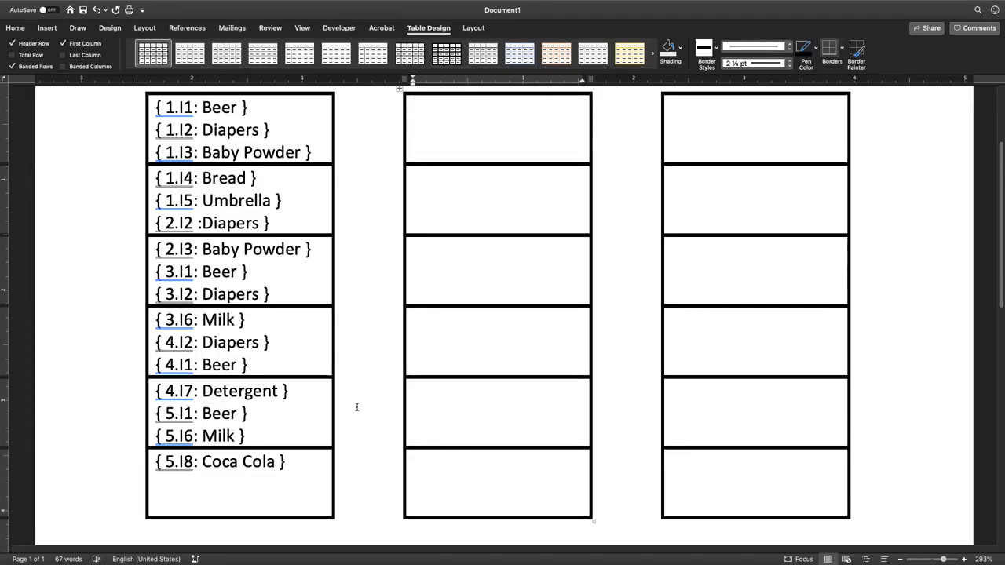
left_click(498, 110)
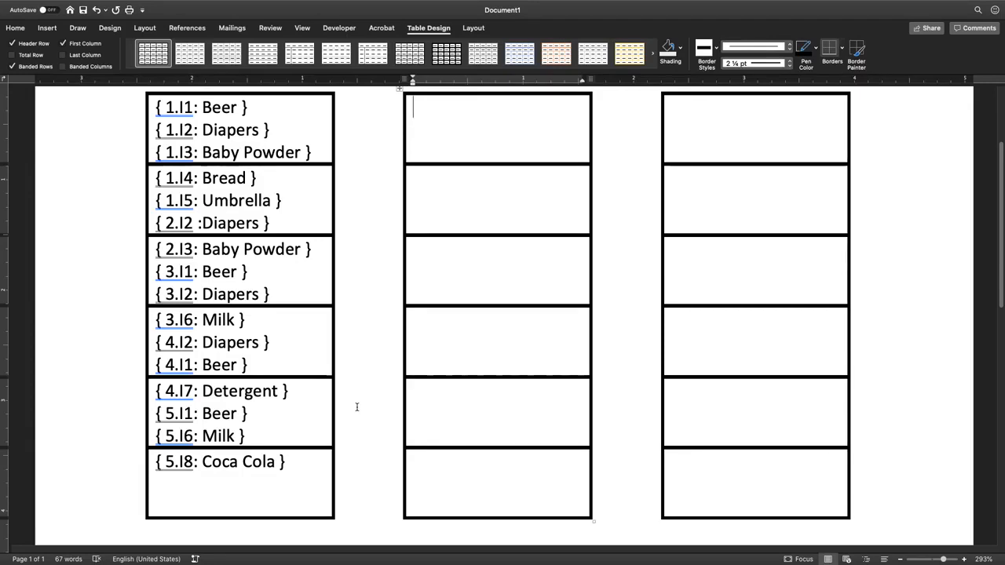
mouse_move(301, 295)
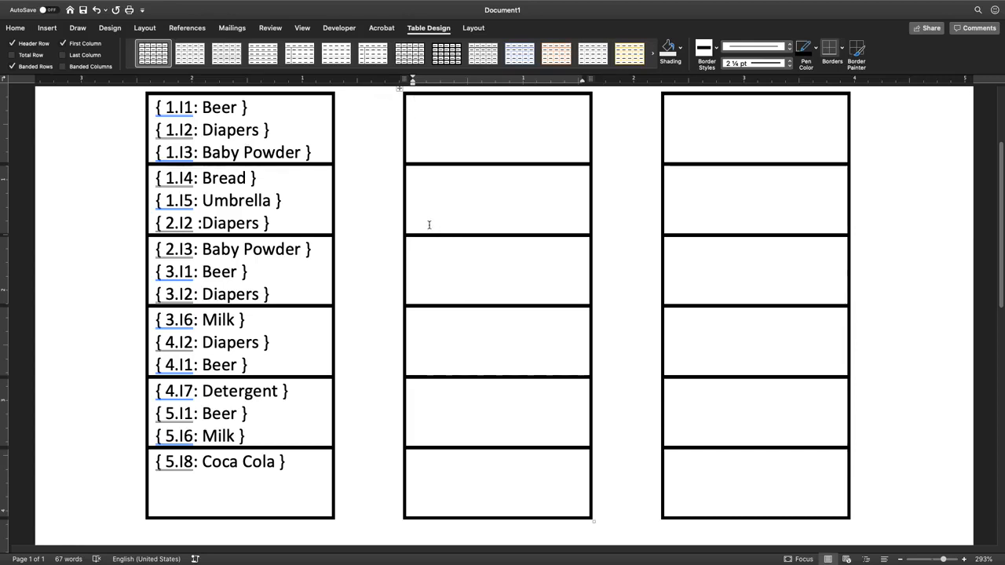
left_click(416, 110)
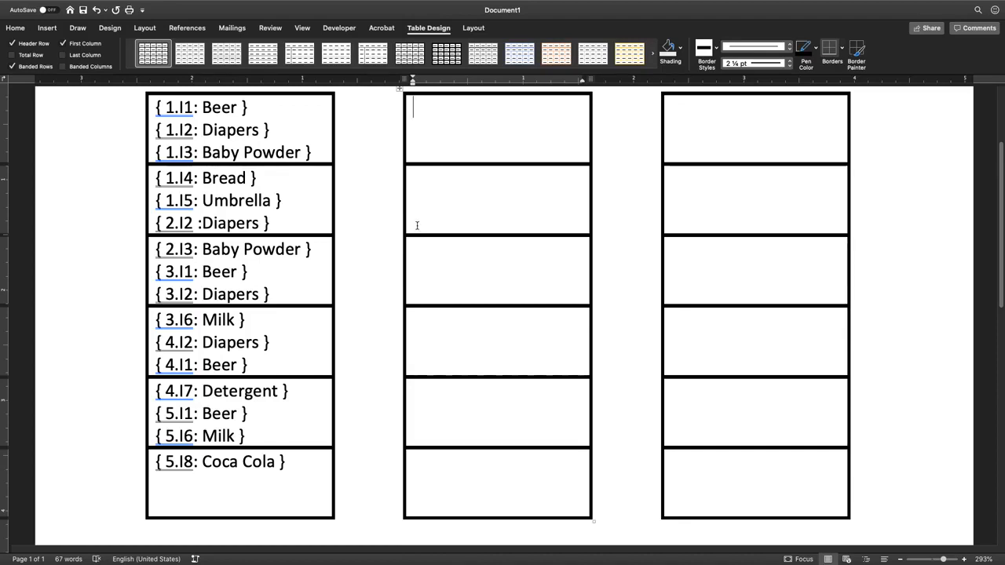
mouse_move(364, 203)
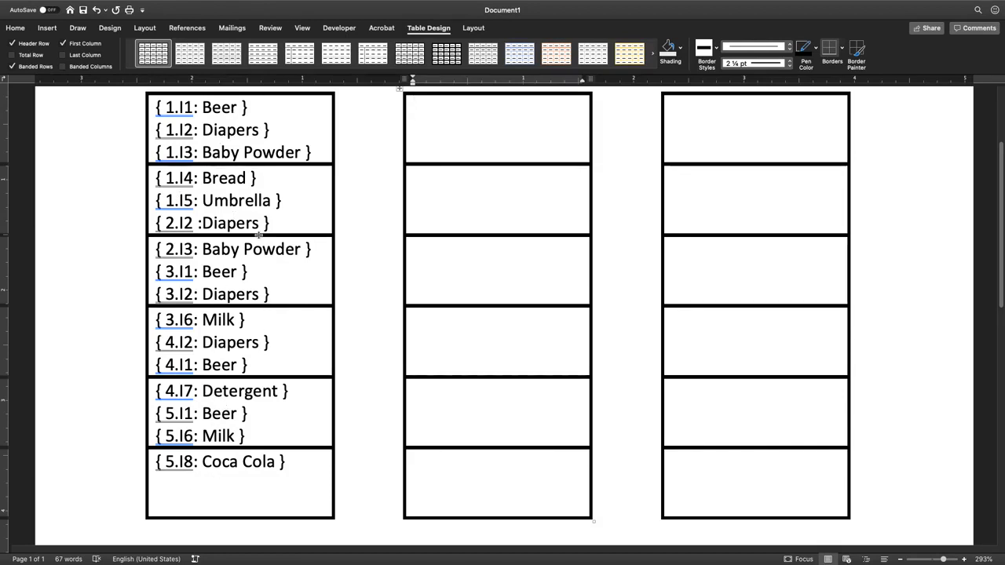
left_click(496, 106)
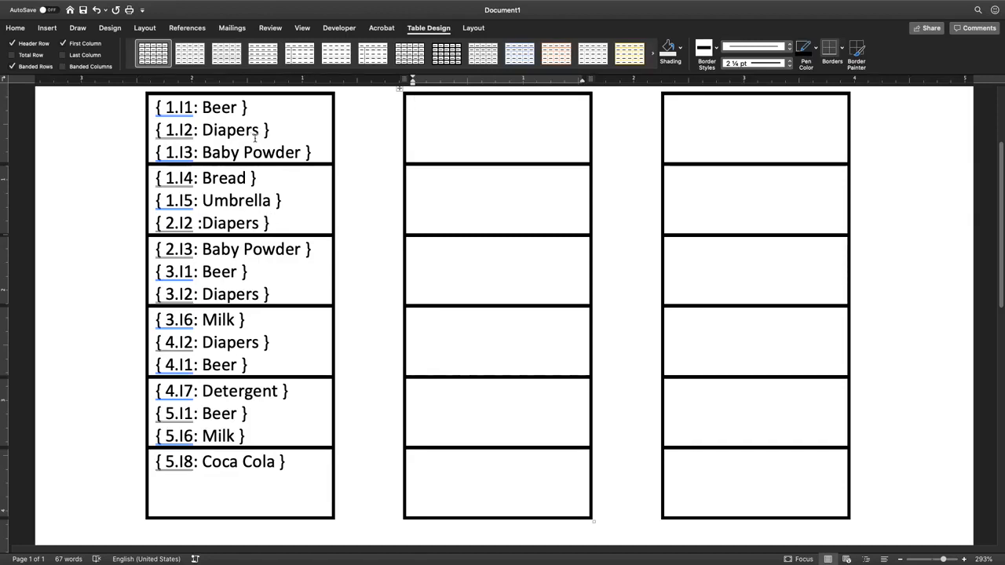
left_click(414, 110)
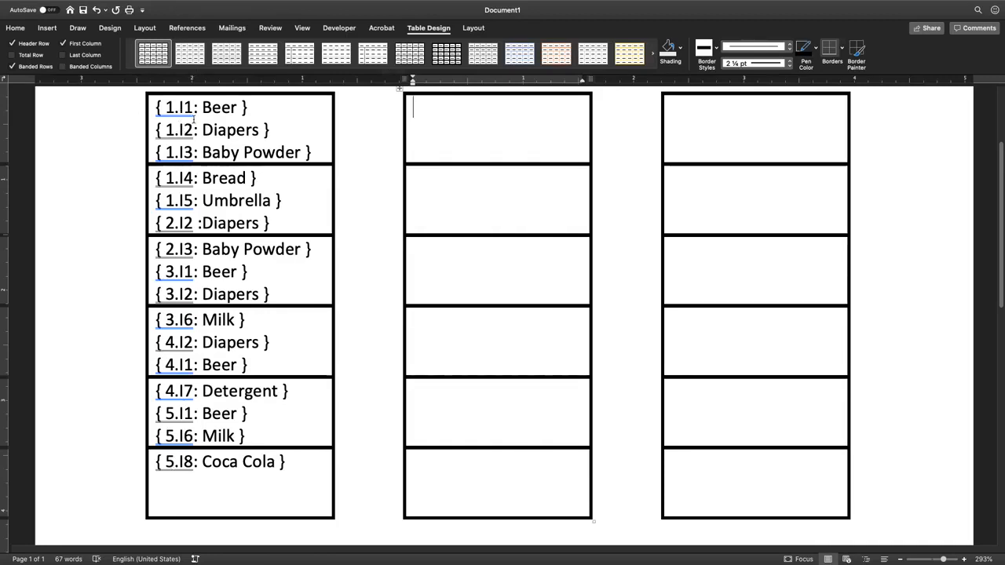
mouse_move(383, 129)
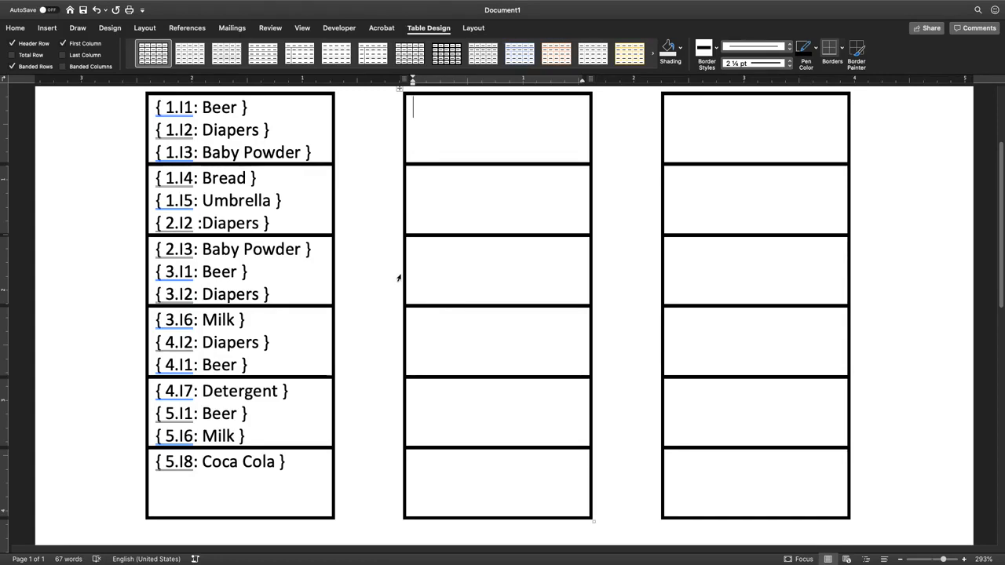
type("{")
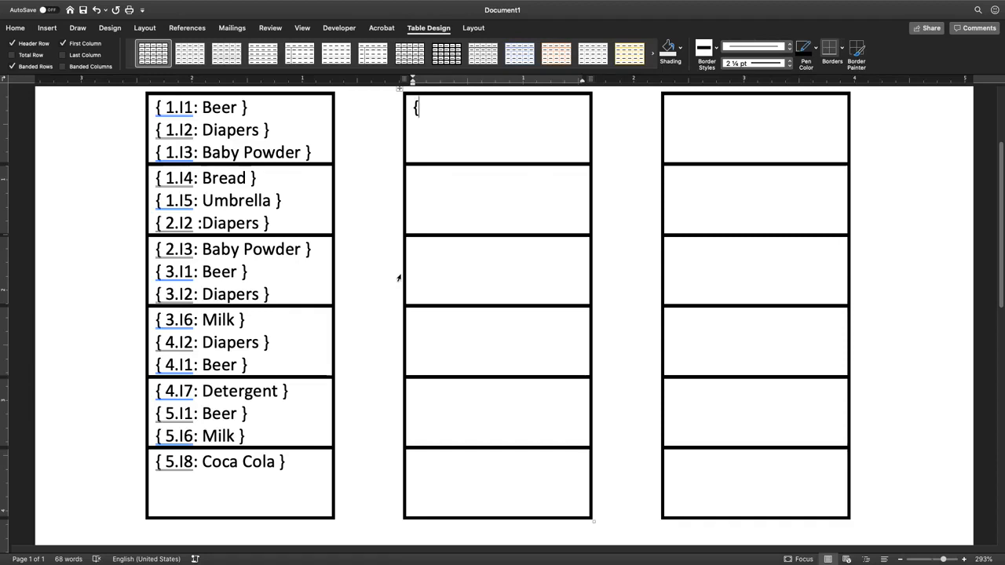
type("B")
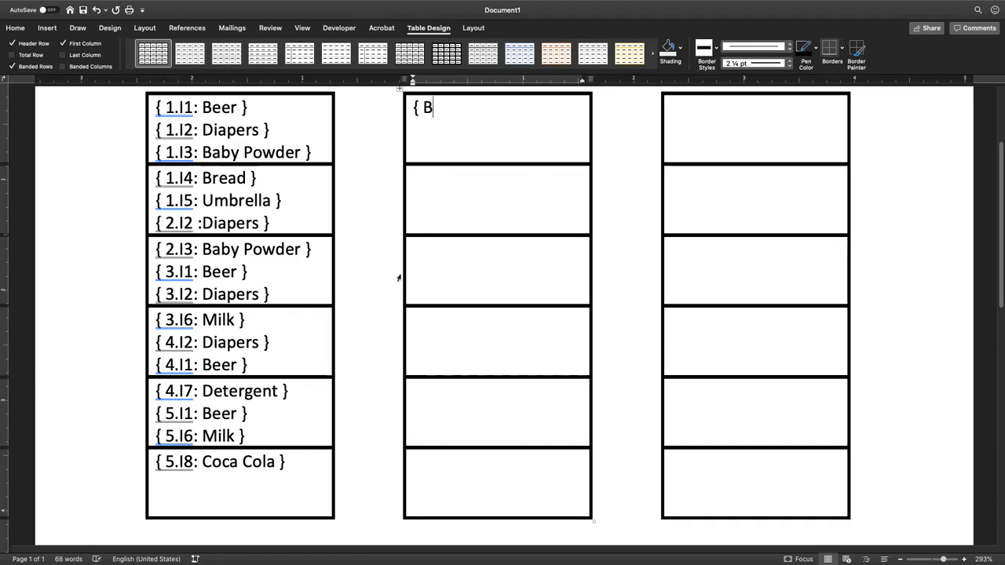
type("eer:")
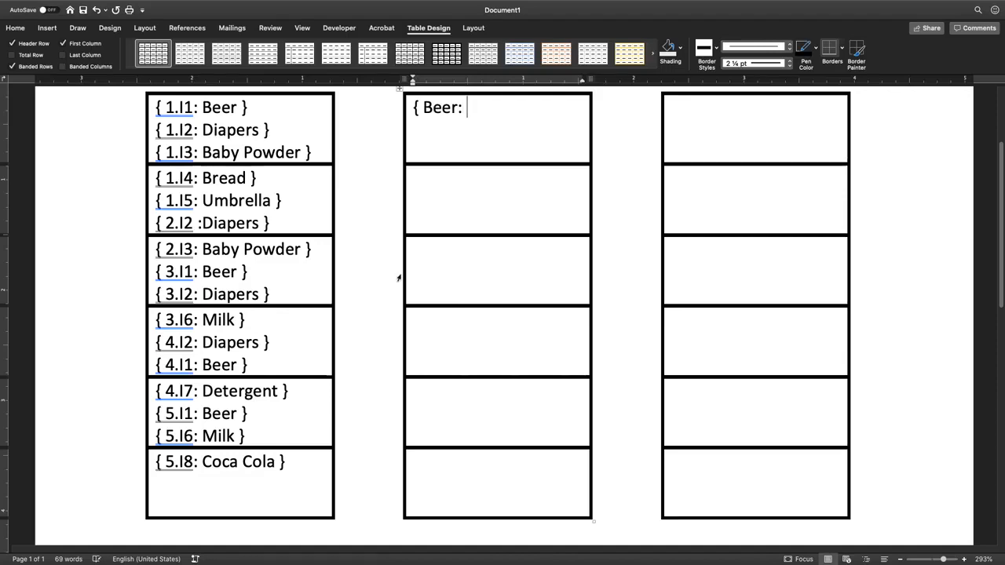
type("1 }")
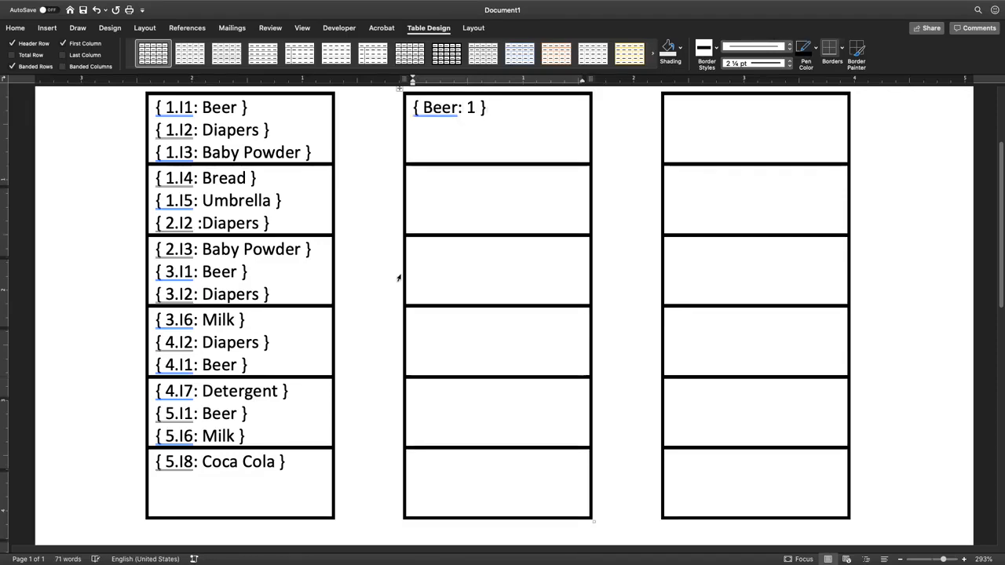
Add Diapers: 1 and Baby Powder: 1 entries to the same cell
type("{ Diaper")
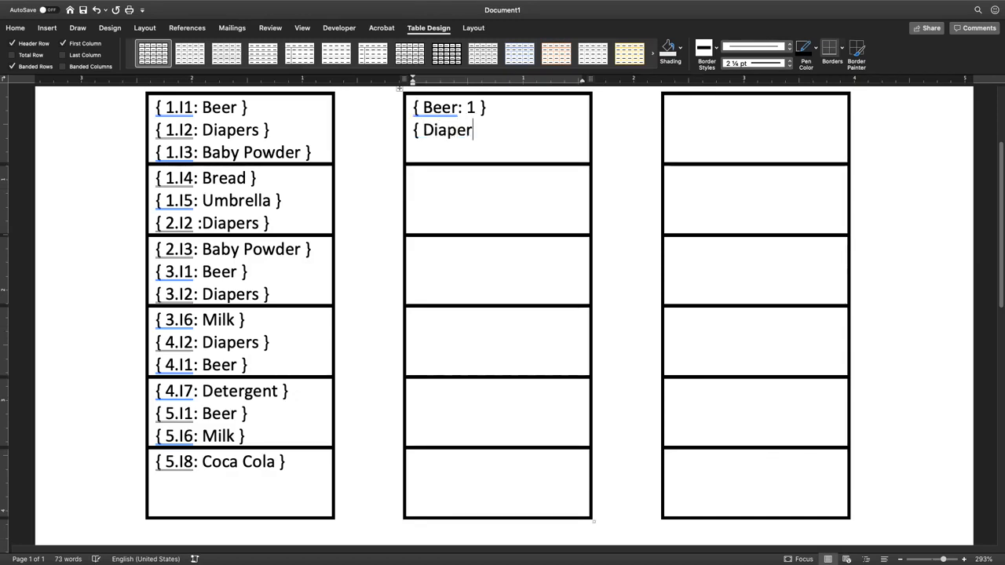
type("s: 1")
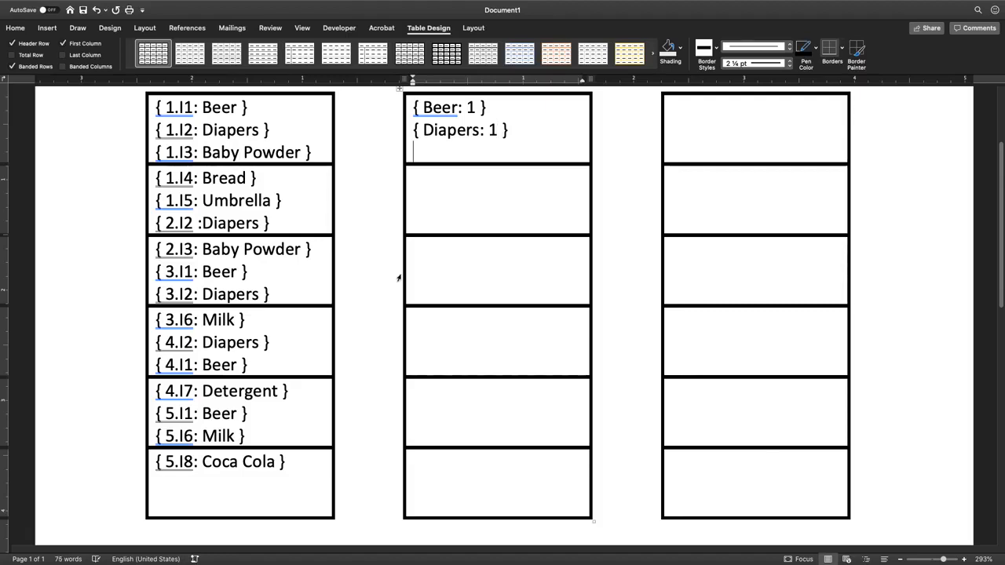
type("{ B")
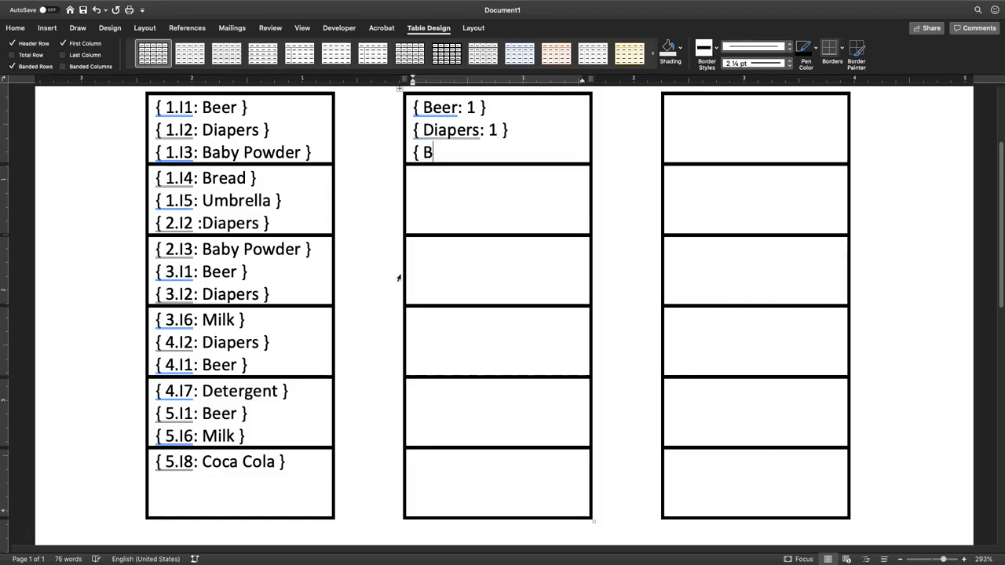
type("aby Po")
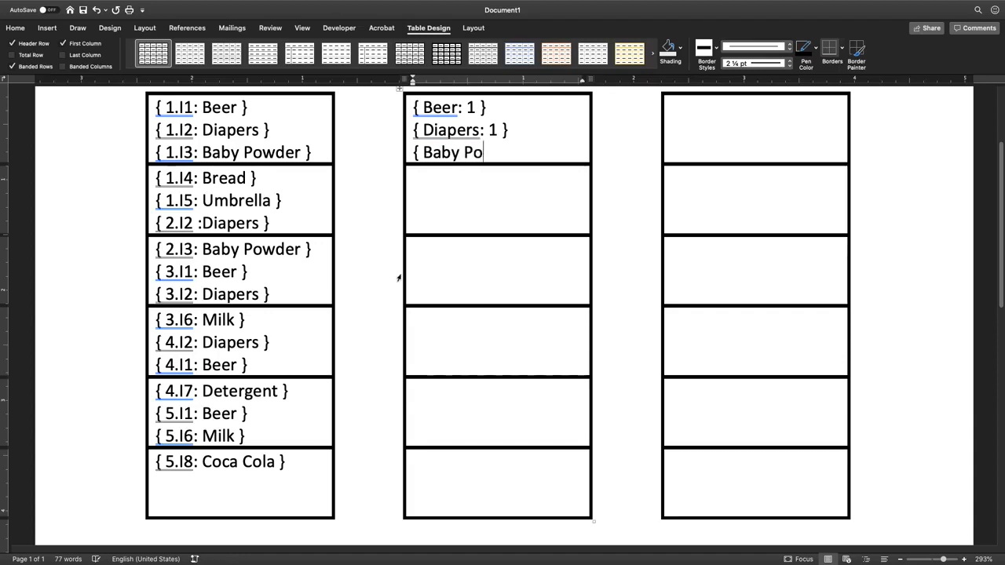
type("wder: 1")
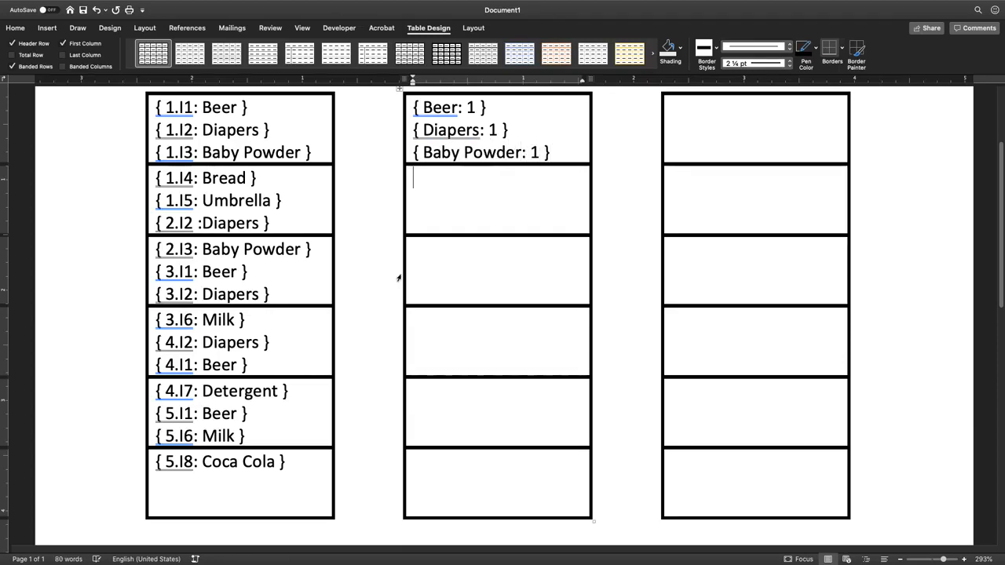
List { Bread : 1 } and { Umbrella: 1 } in the second row and begin { Diapers :
type("{")
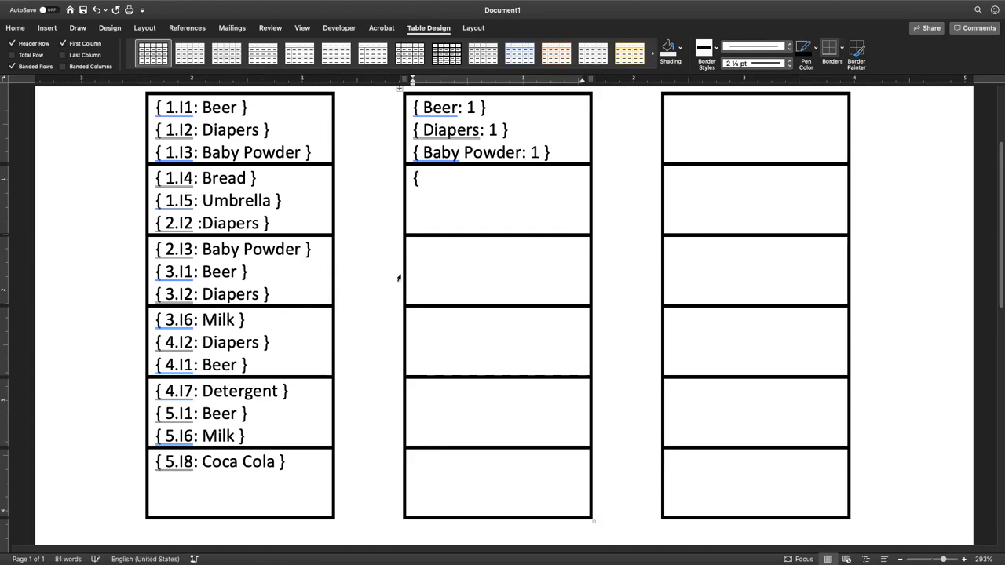
type("br")
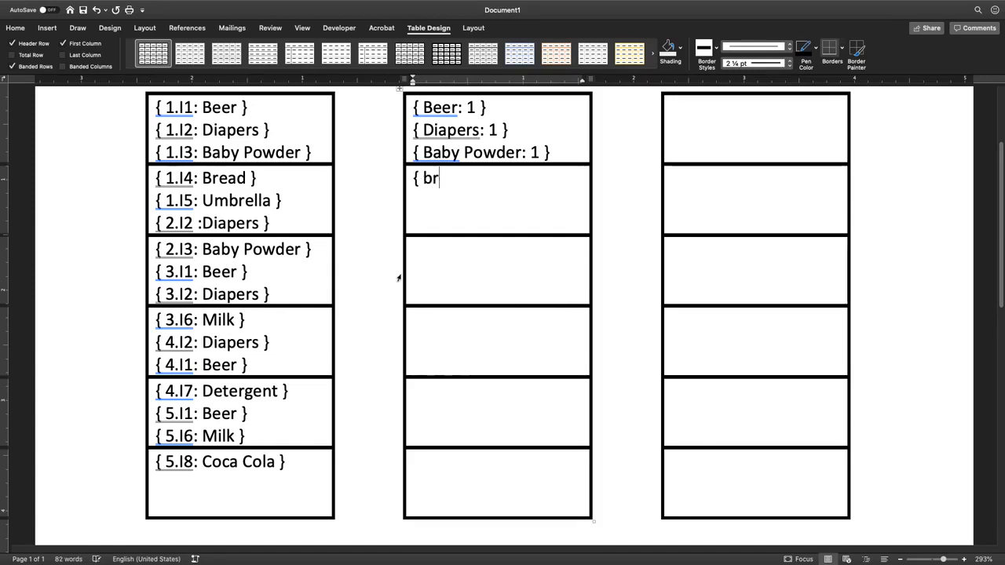
type("ead")
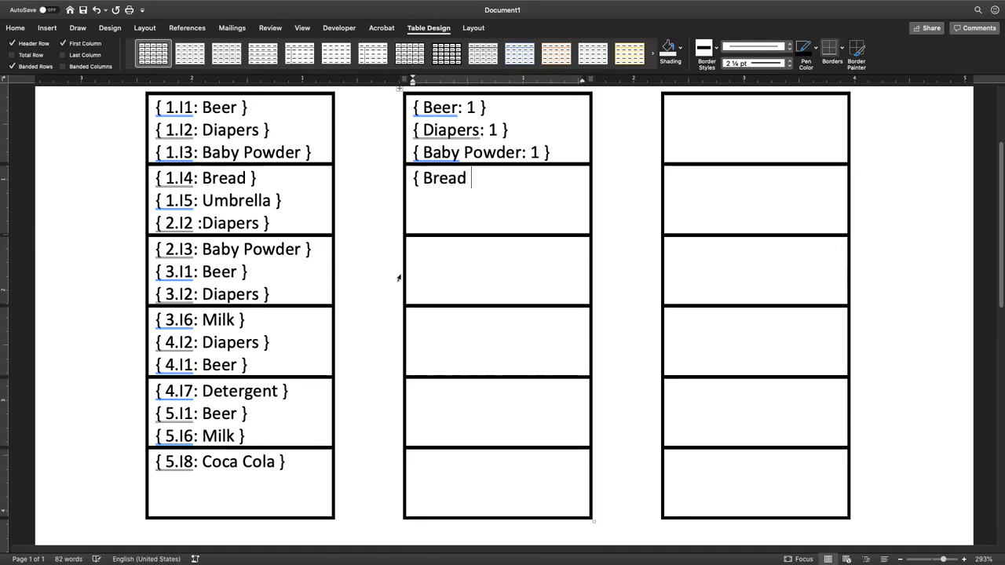
type(": 1")
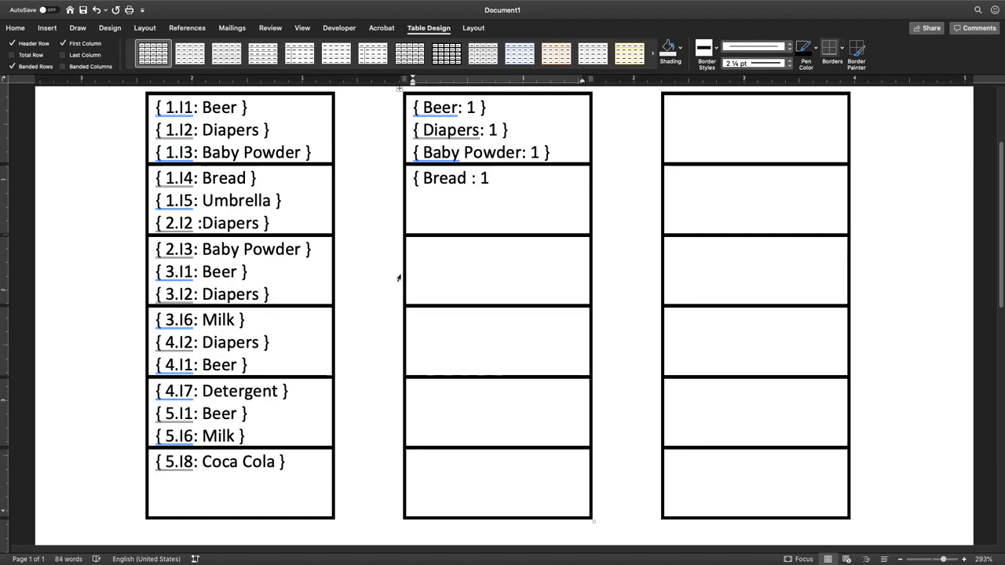
key("enter")
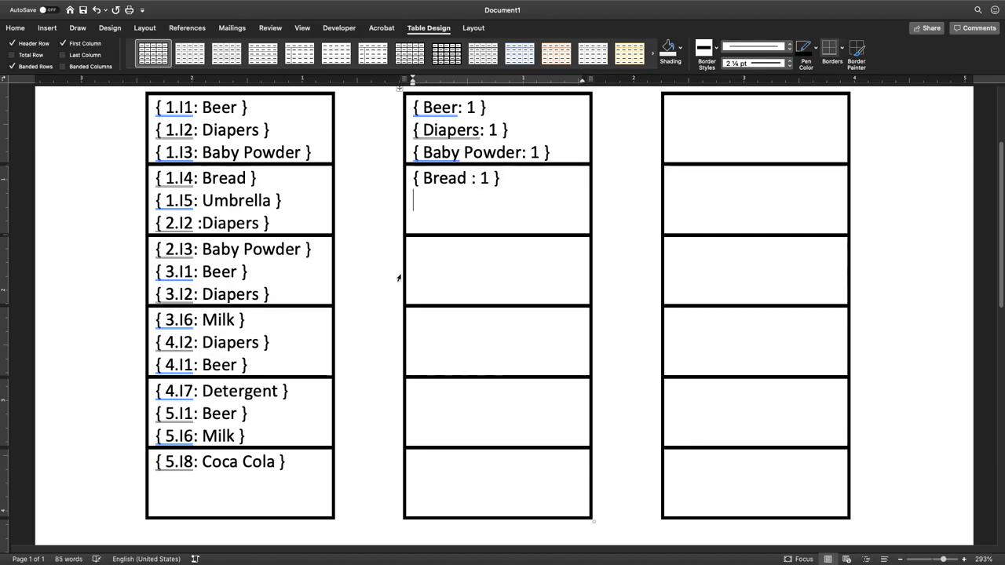
type("{U")
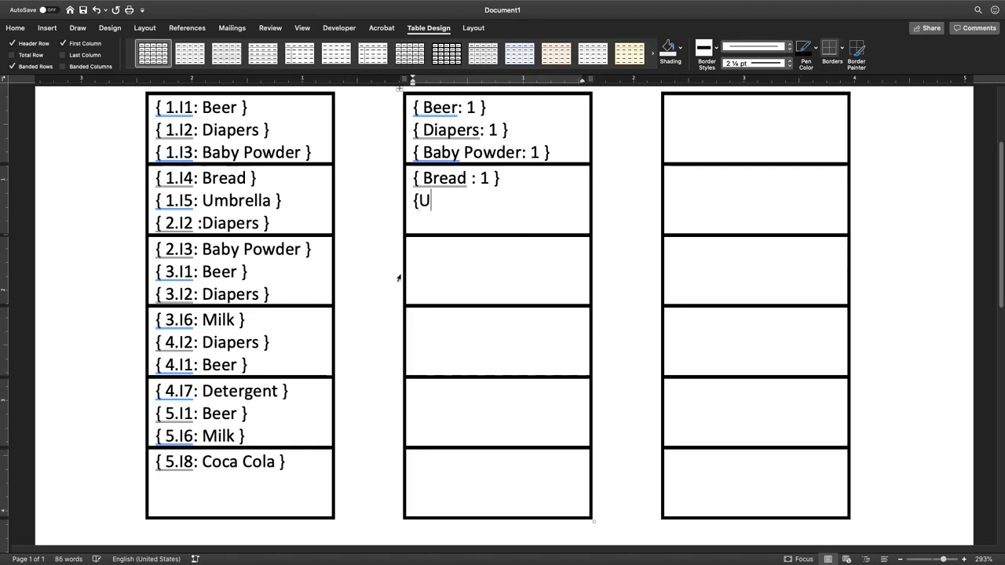
type("mbrella: 1")
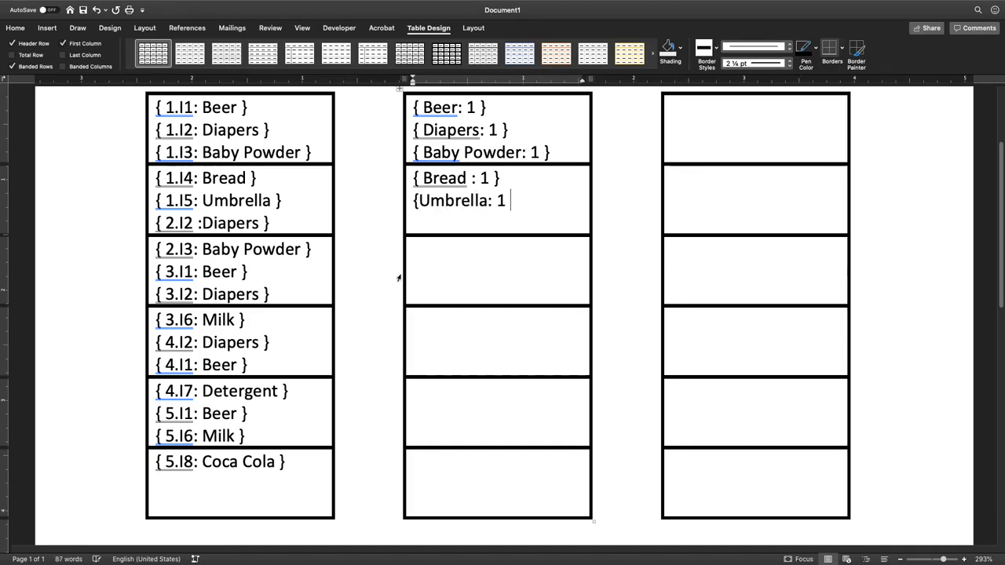
type("}")
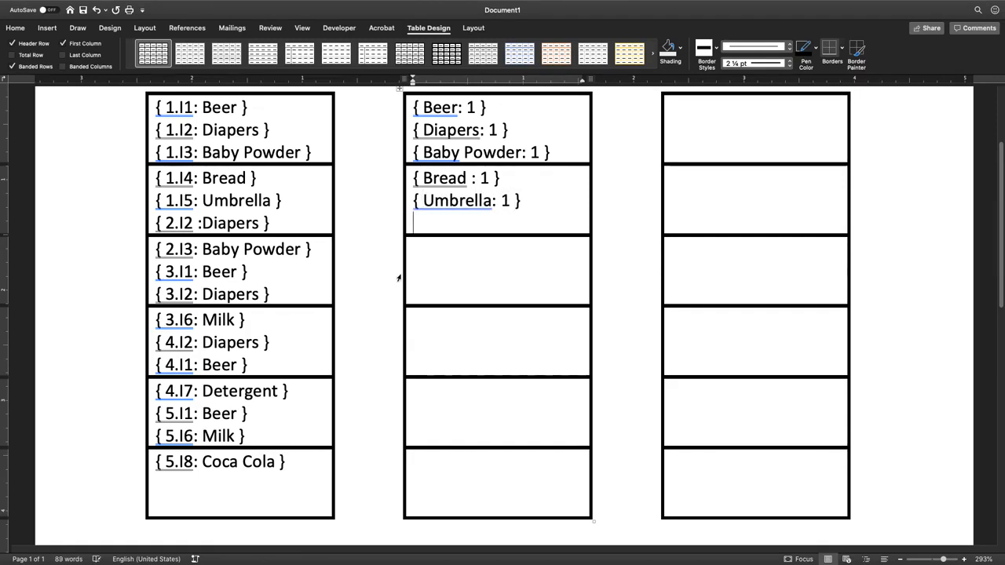
type("{ Di")
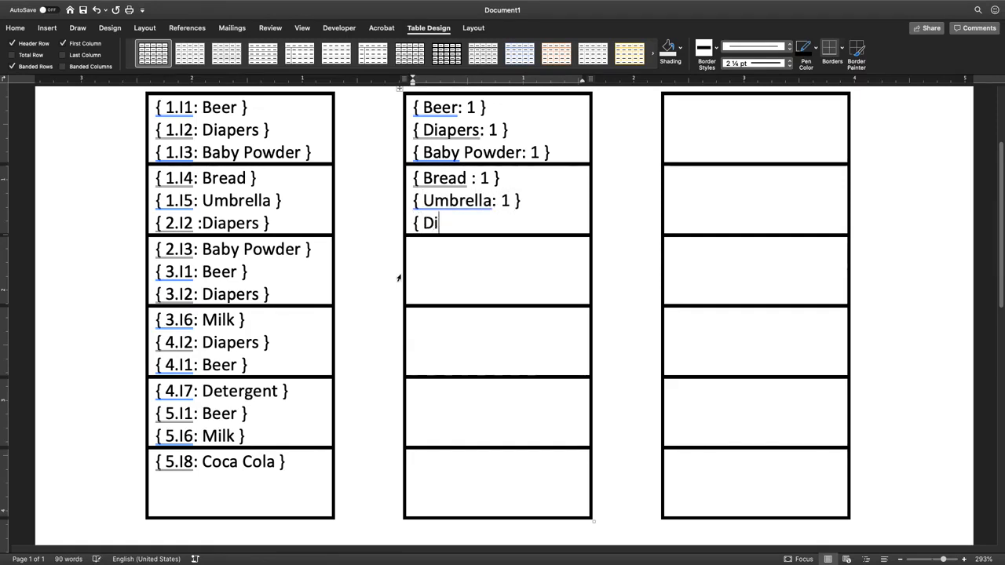
type("apers :")
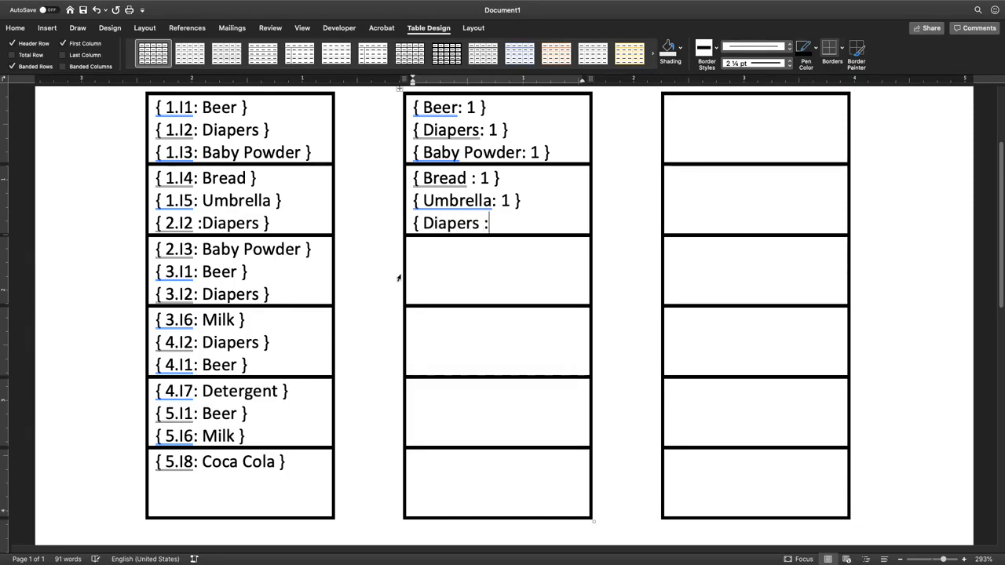
Append a count of 1 to each remaining item in the middle table, down to Coca Cola
type("1")
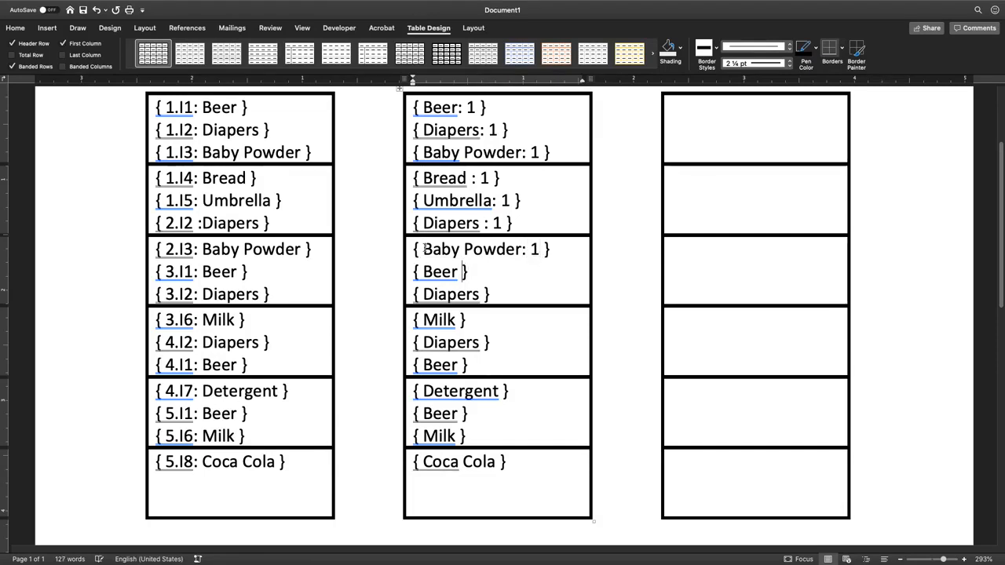
type(": 1")
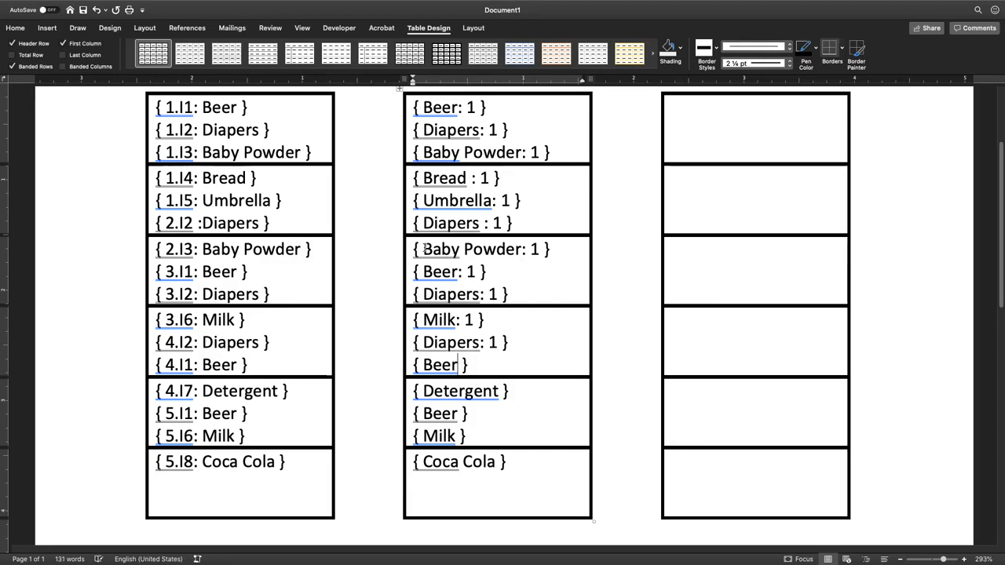
type(": 1")
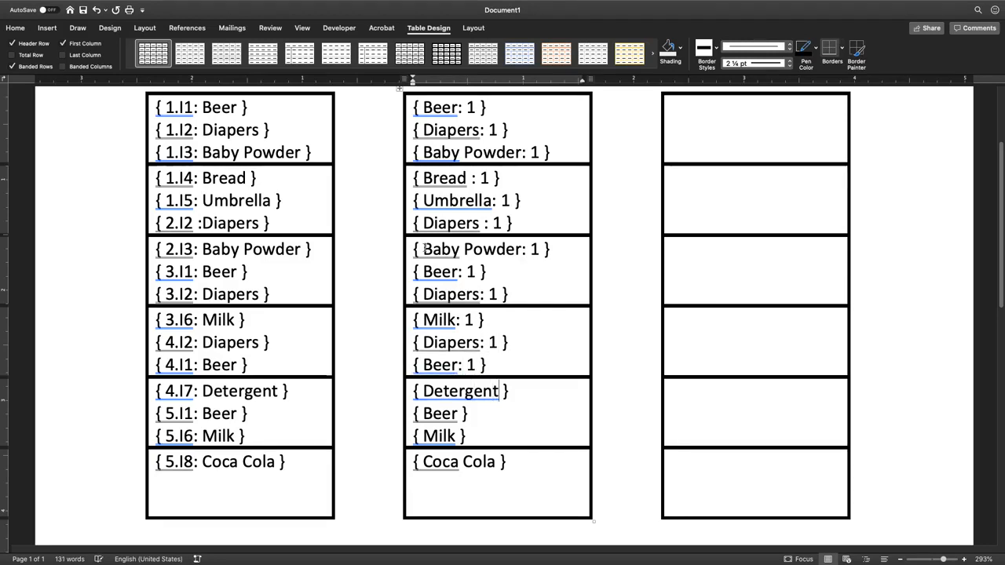
type(": 1")
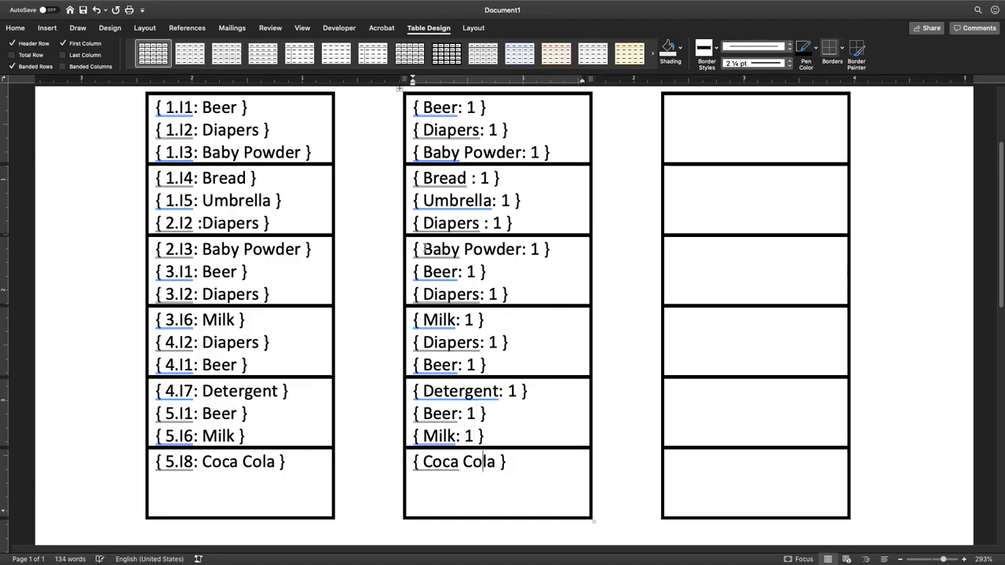
type(": 1")
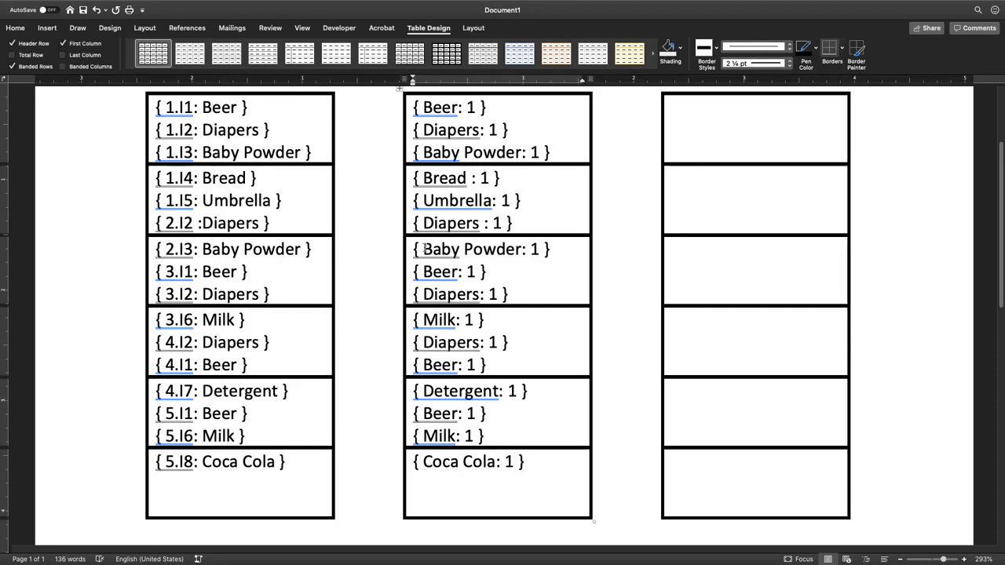
mouse_move(402, 310)
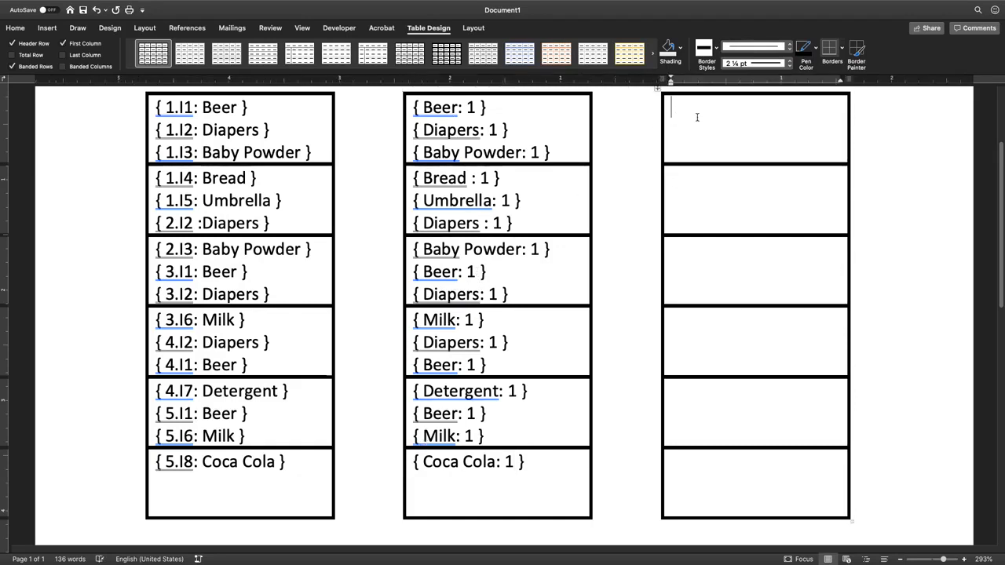
Enter {Baby Powder: [1,0,1,0,0,0] } in the first cell of the right-hand table
type("{")
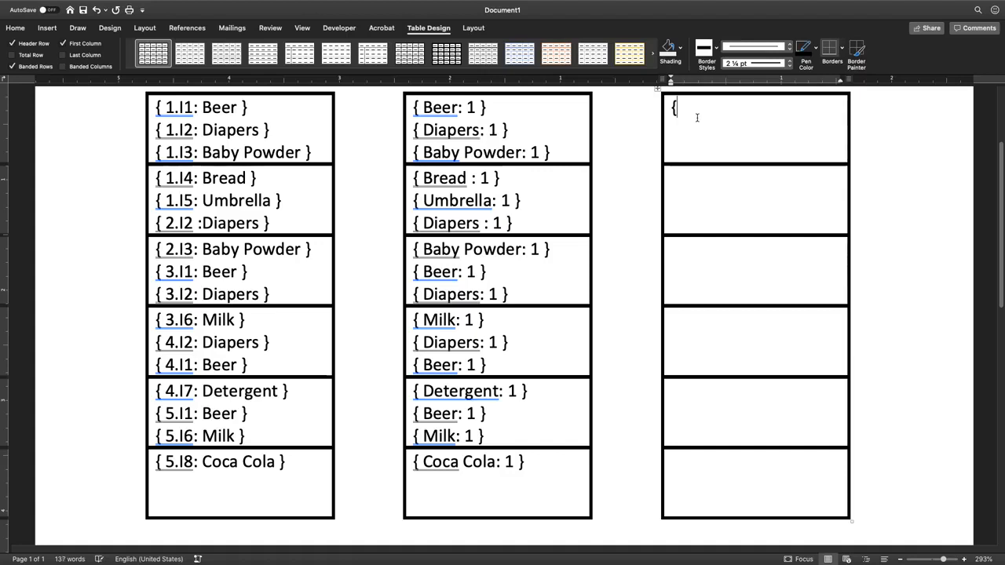
type("Baby Pow")
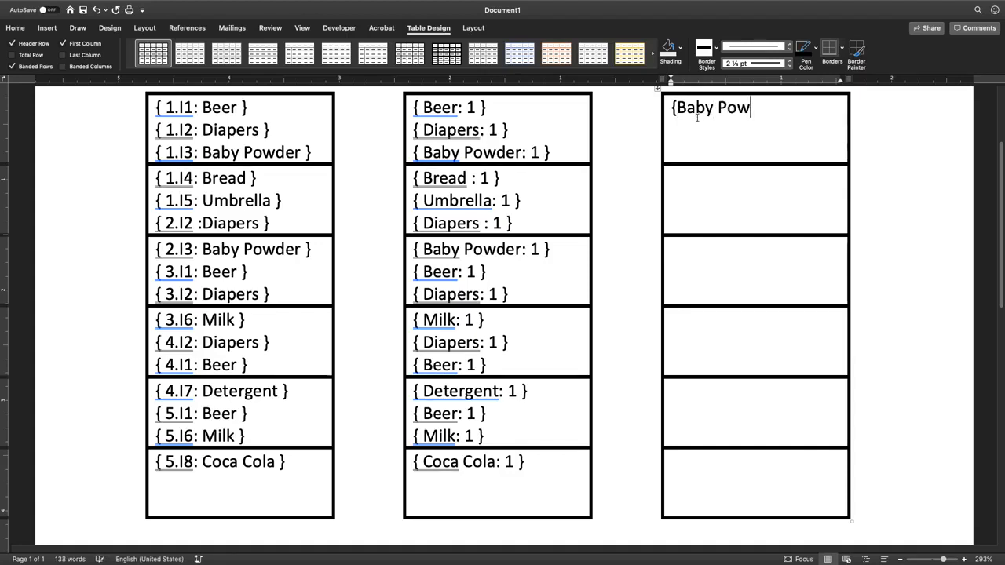
type("der: [")
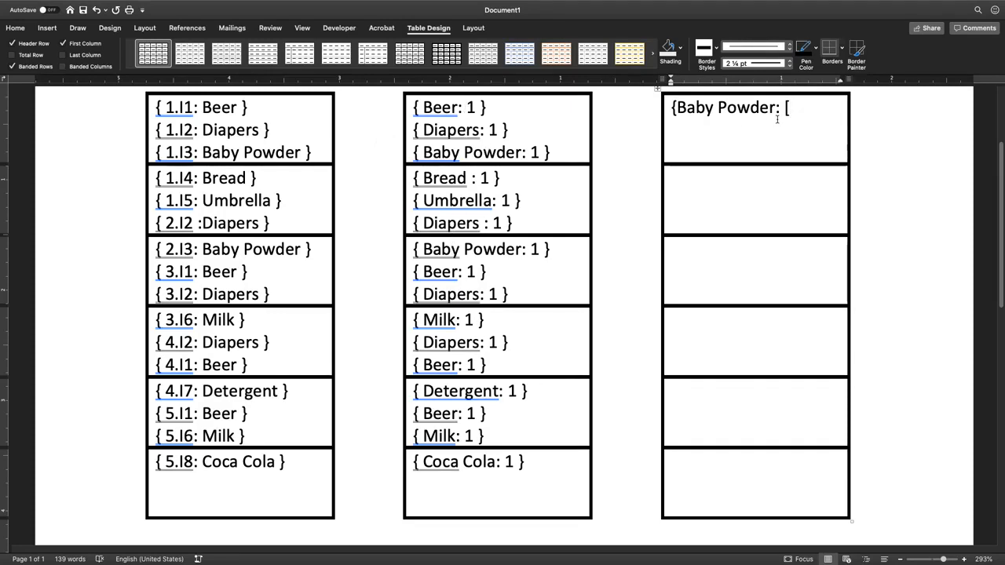
type("1,")
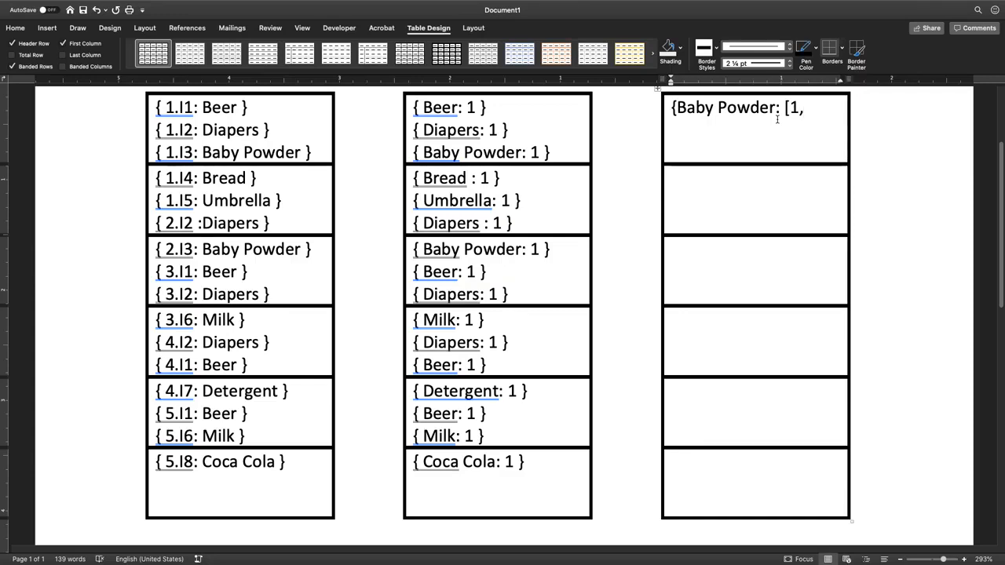
type("0")
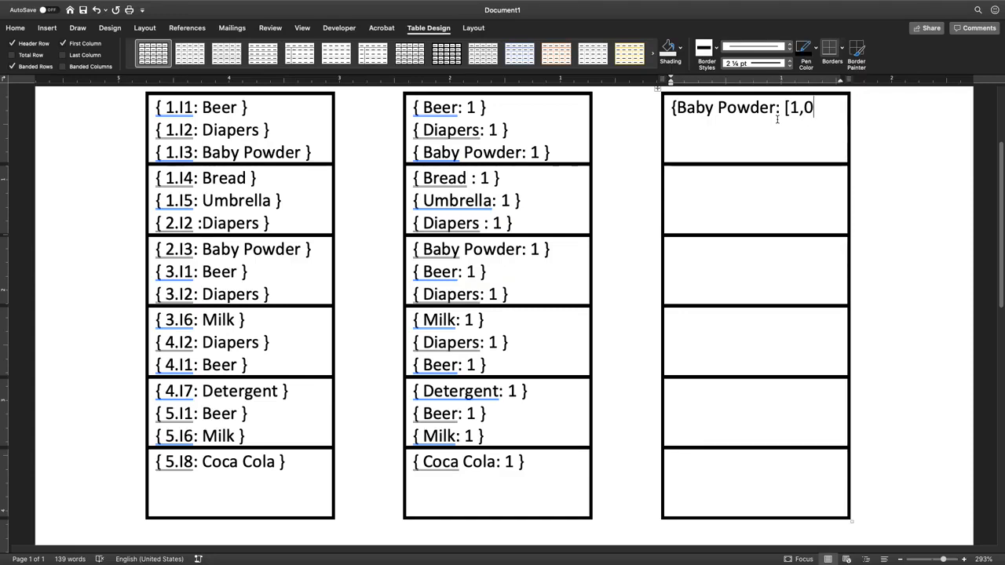
type(",")
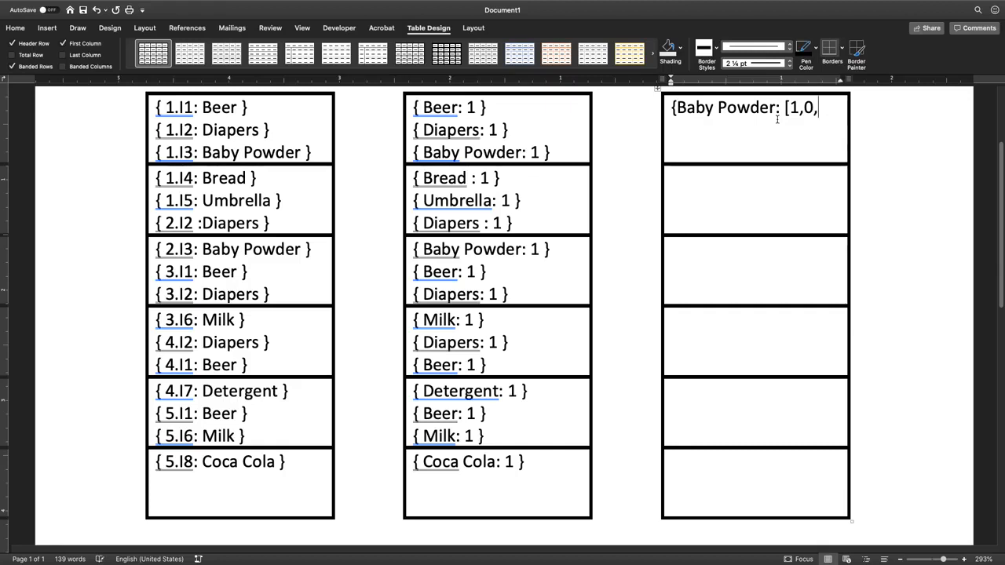
type("1,0")
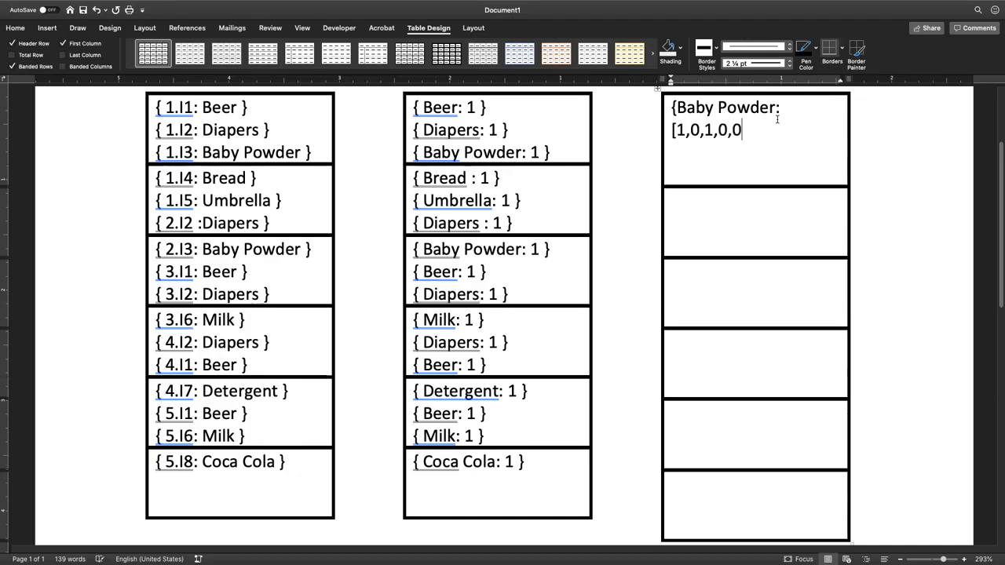
type(",0]")
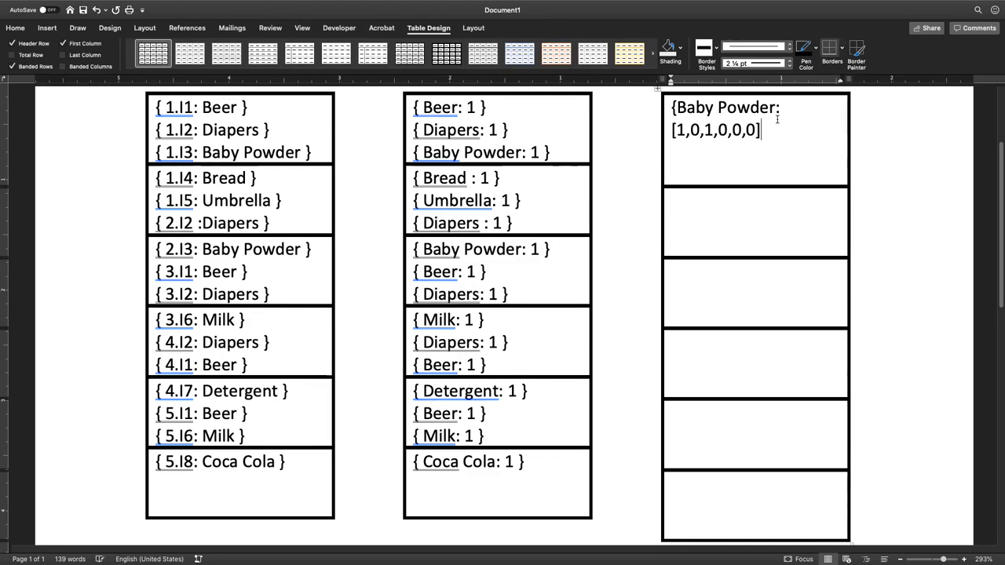
type("}")
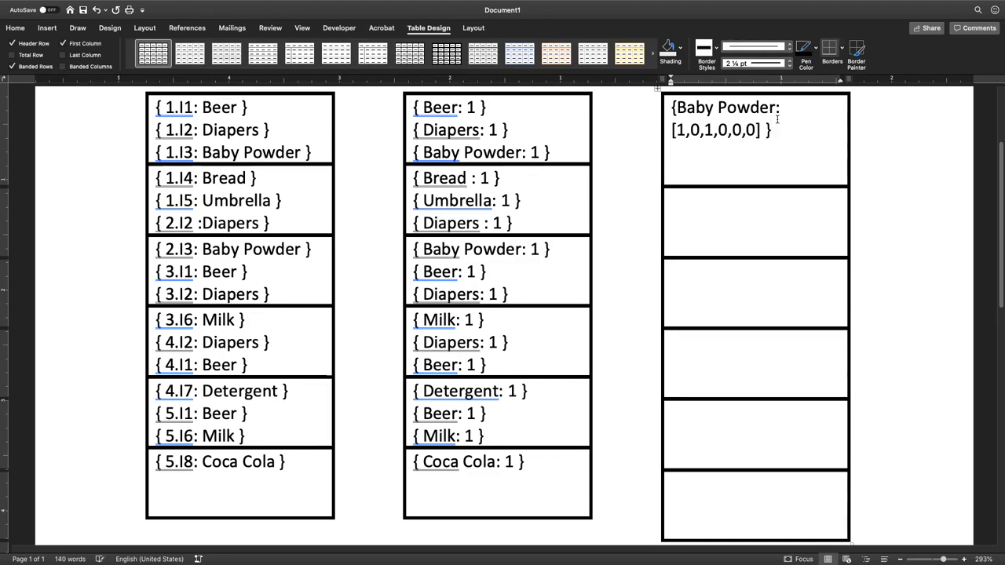
Add the Beer entry with array [1,0,1,1,1,0] below Baby Powder
left_click(672, 154)
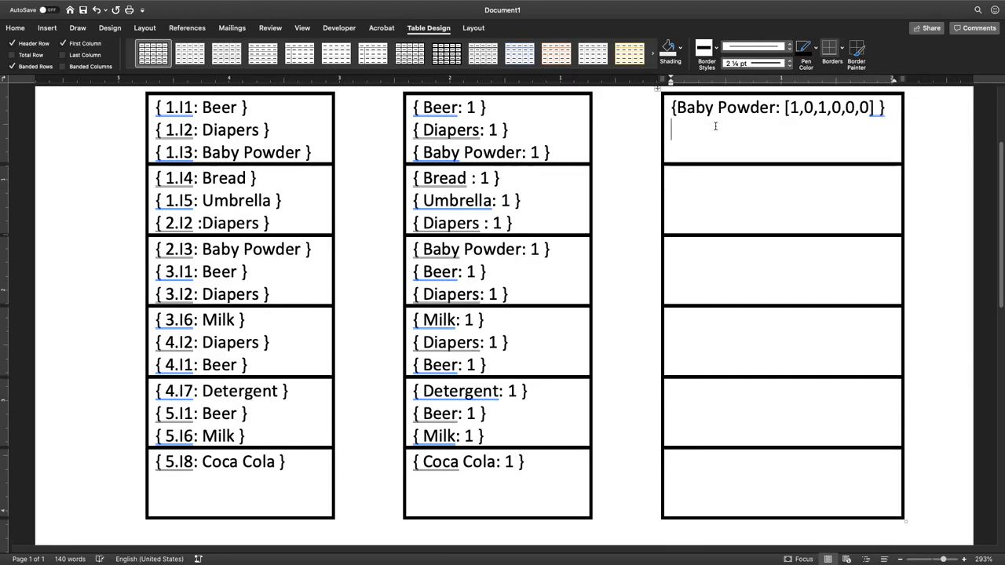
type("{")
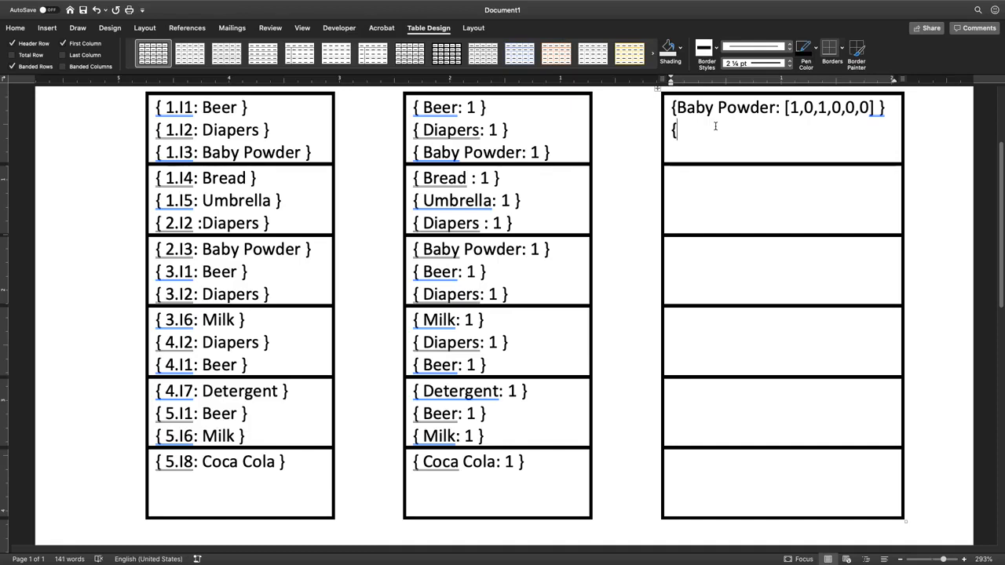
type("Bee")
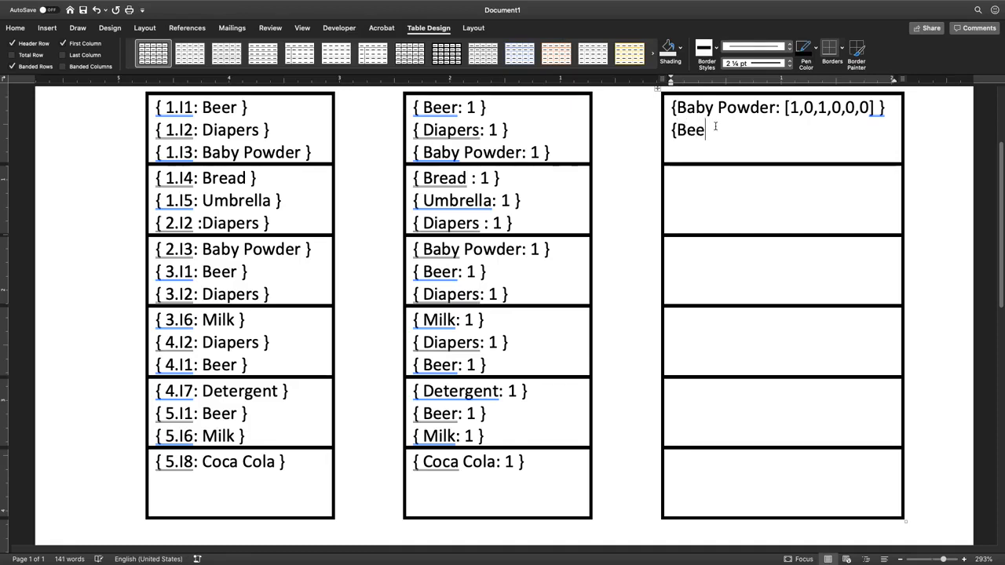
type("r: [")
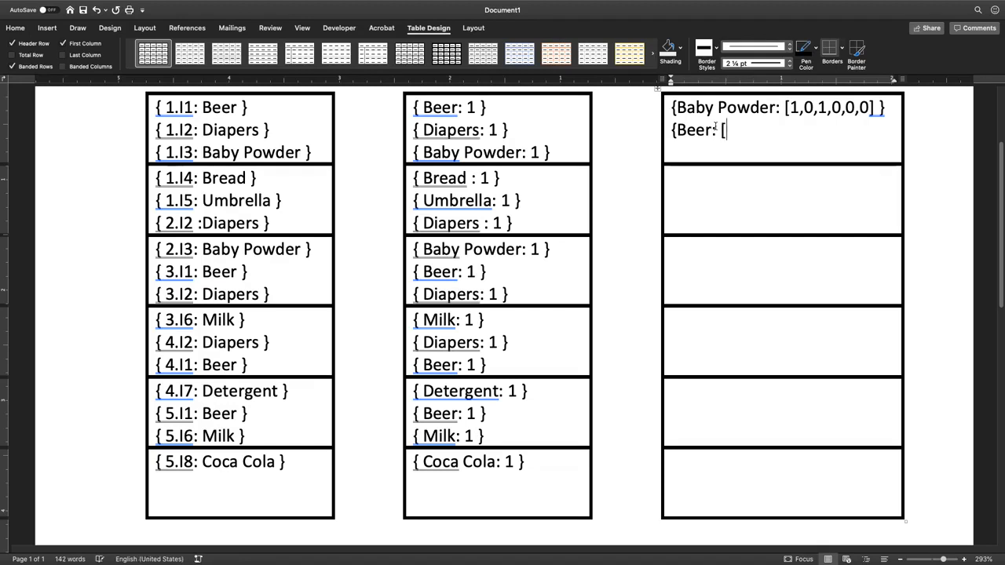
type("1,")
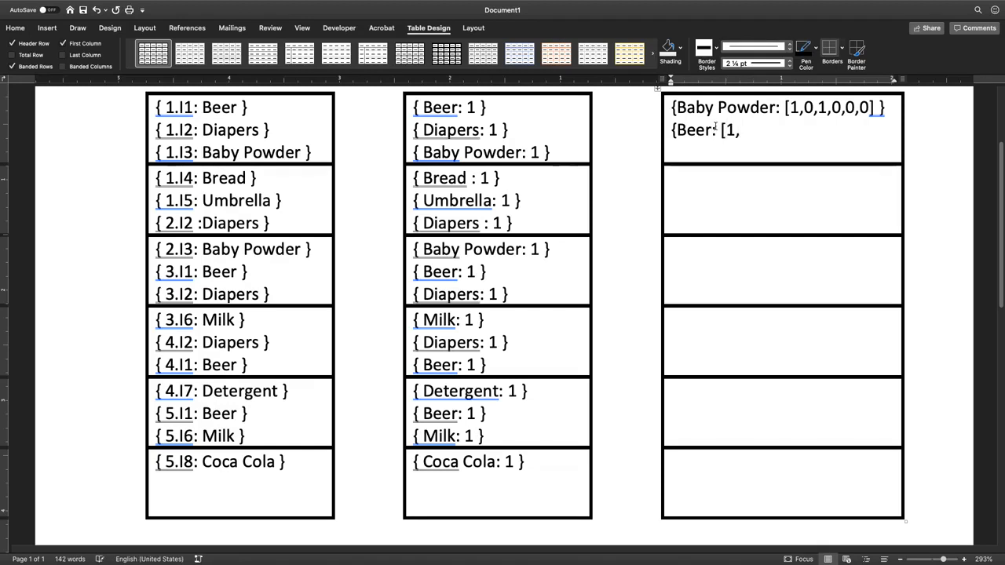
type("0,1,1,1,")
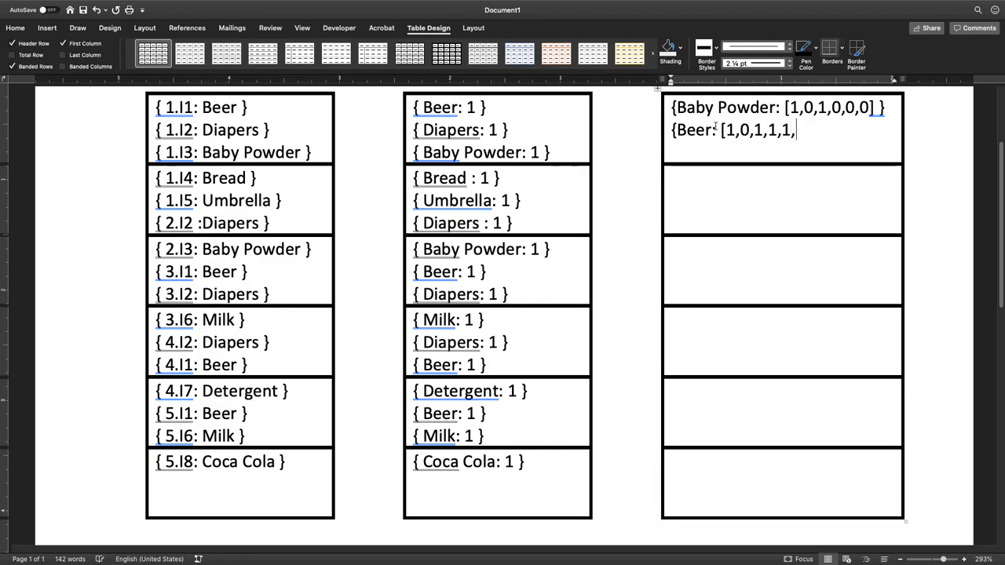
type("0]")
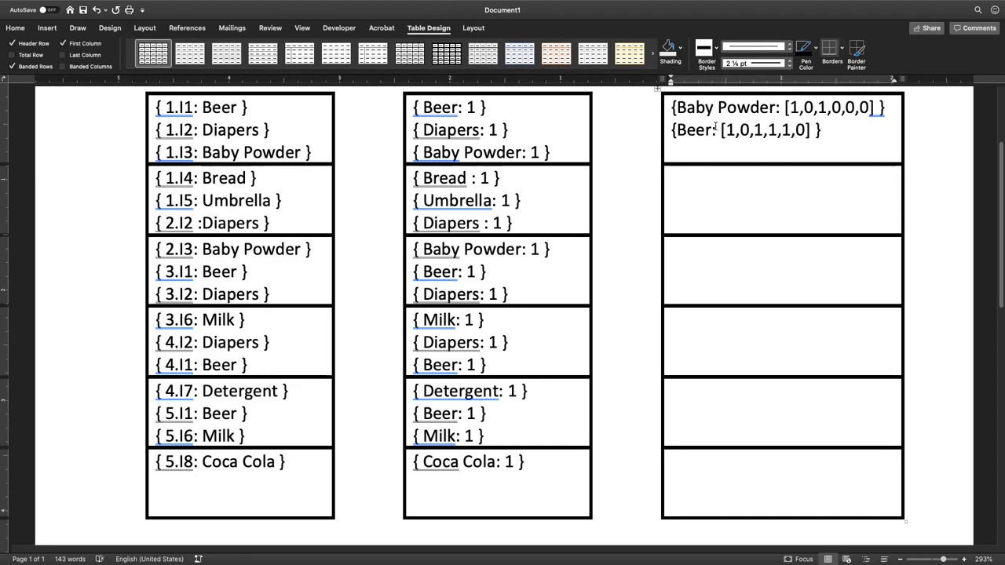
Add the Coca Cola entry with array [0,0,0,0,0,1] and close it
type("{")
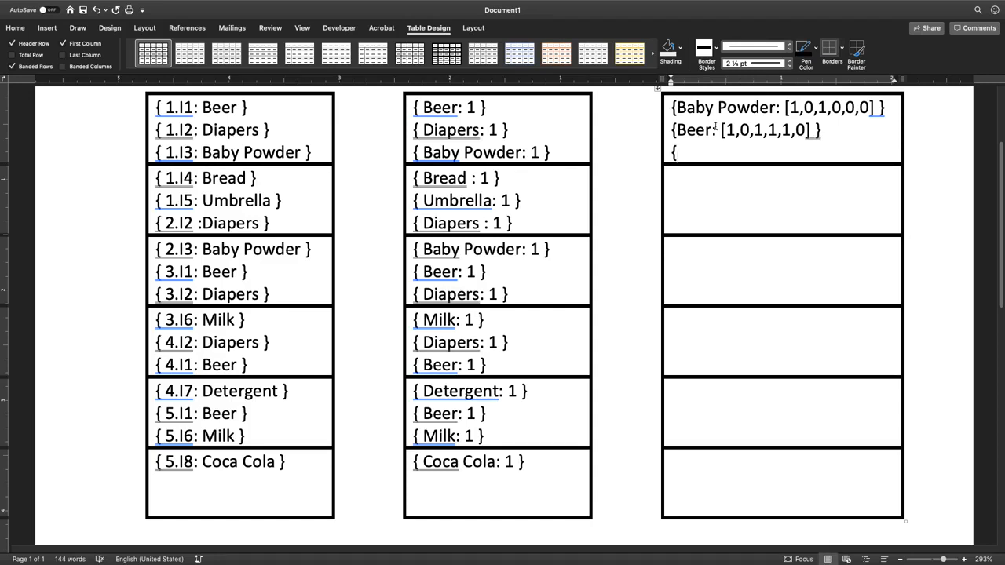
type("Coca")
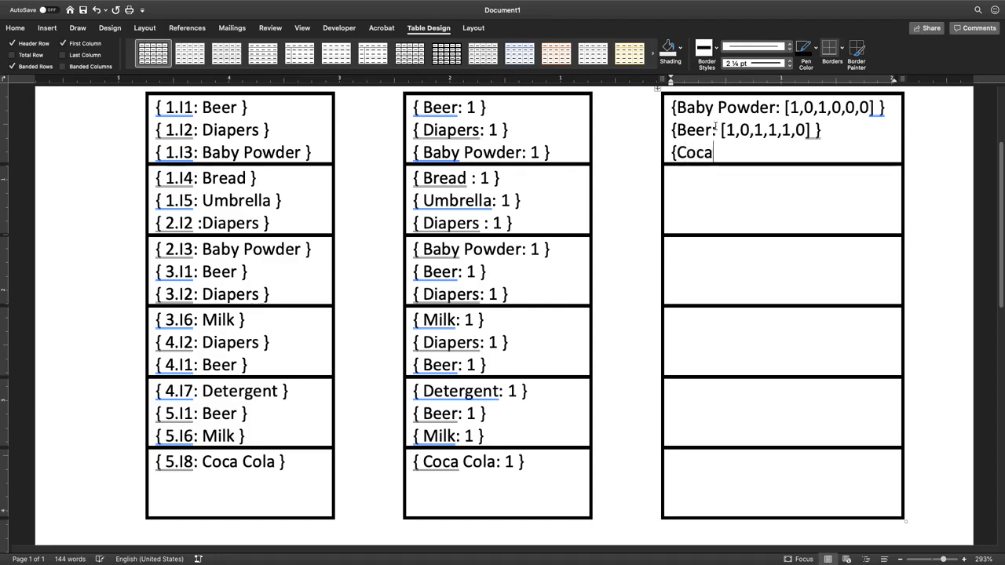
type("Cola: [")
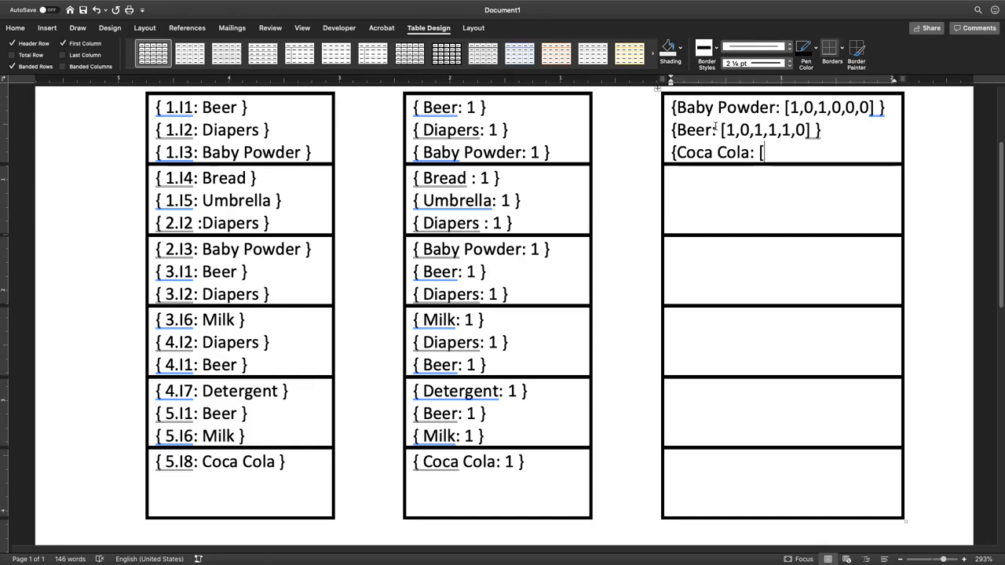
type("0")
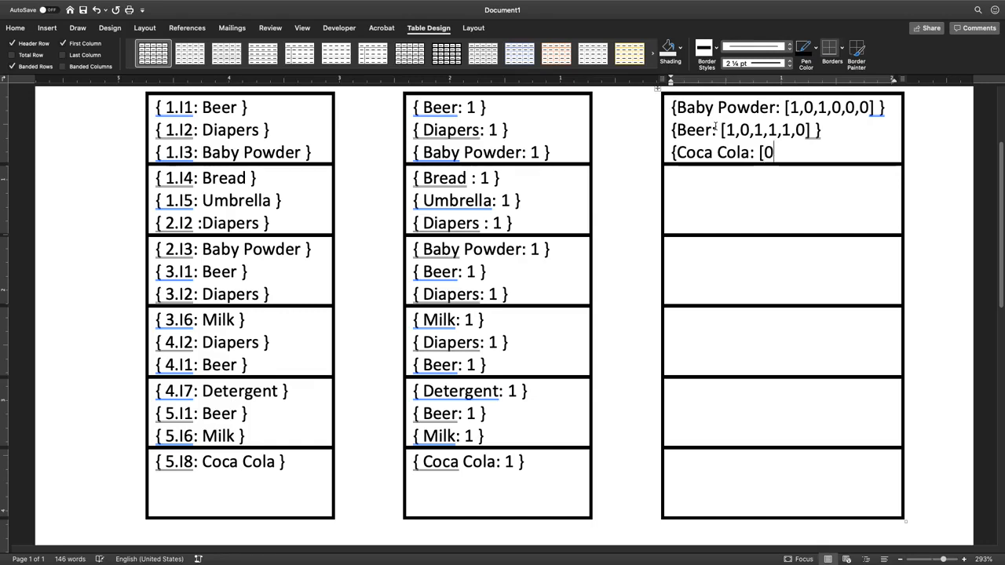
type(",0,0,")
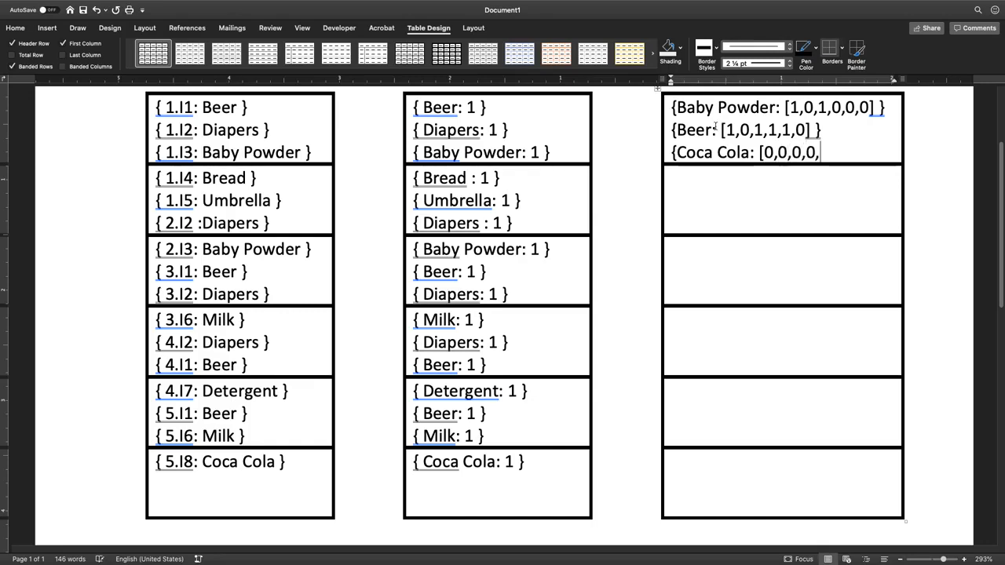
type("0,1")
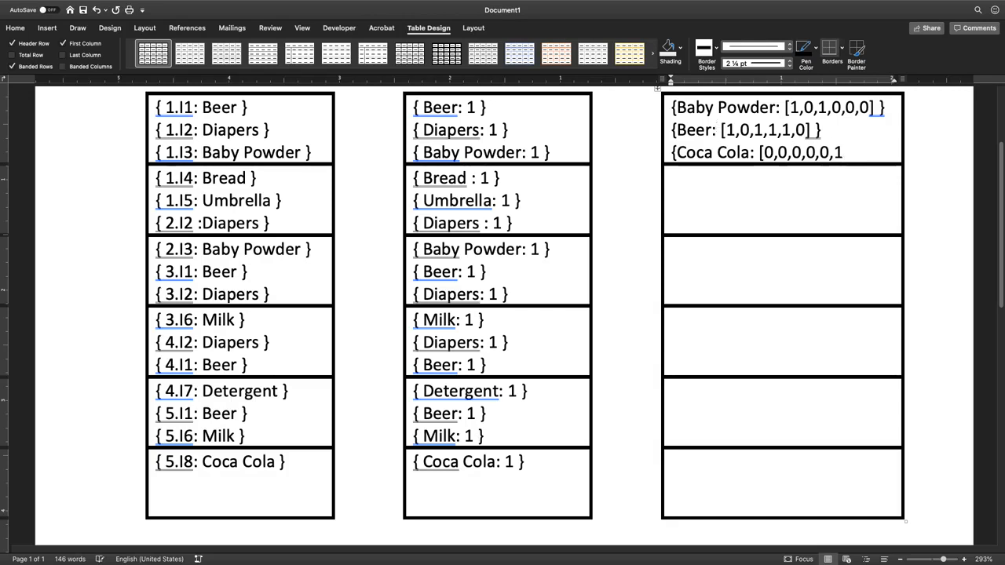
type("]")
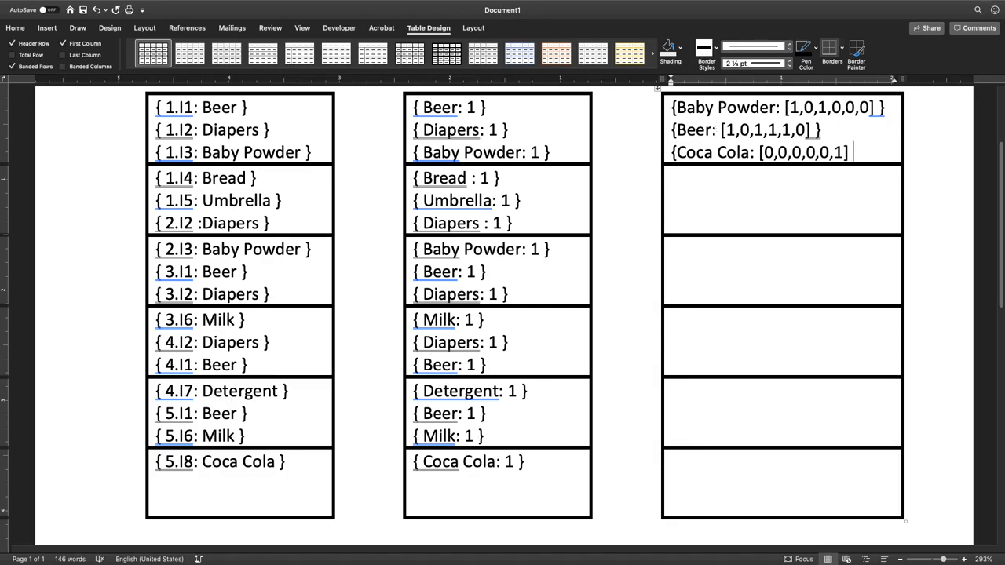
type("}")
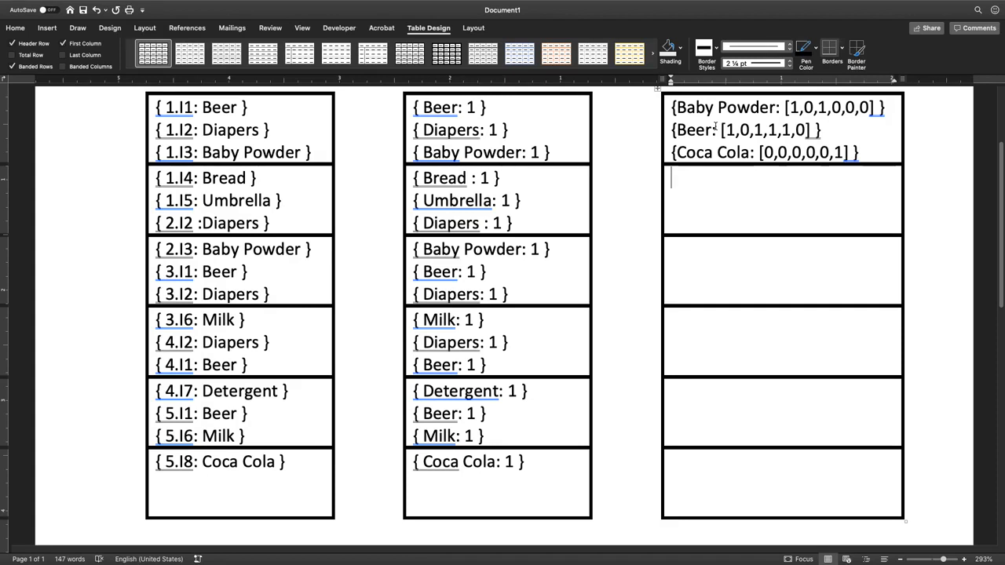
Enter the Detergent entry with array [0,0,0,0,1,0] in the second shuffle cell
type("{Diap")
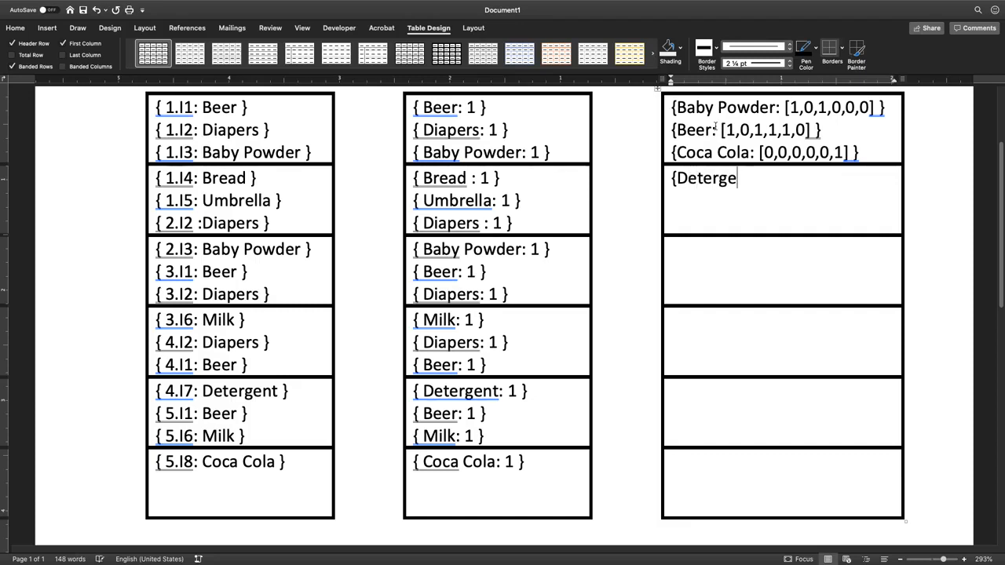
type("nt: [")
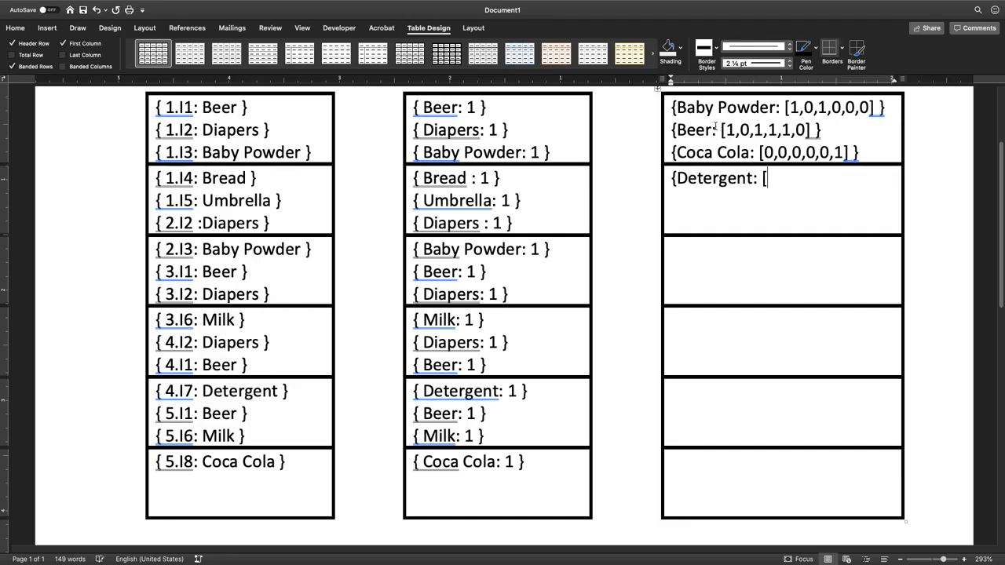
type("0")
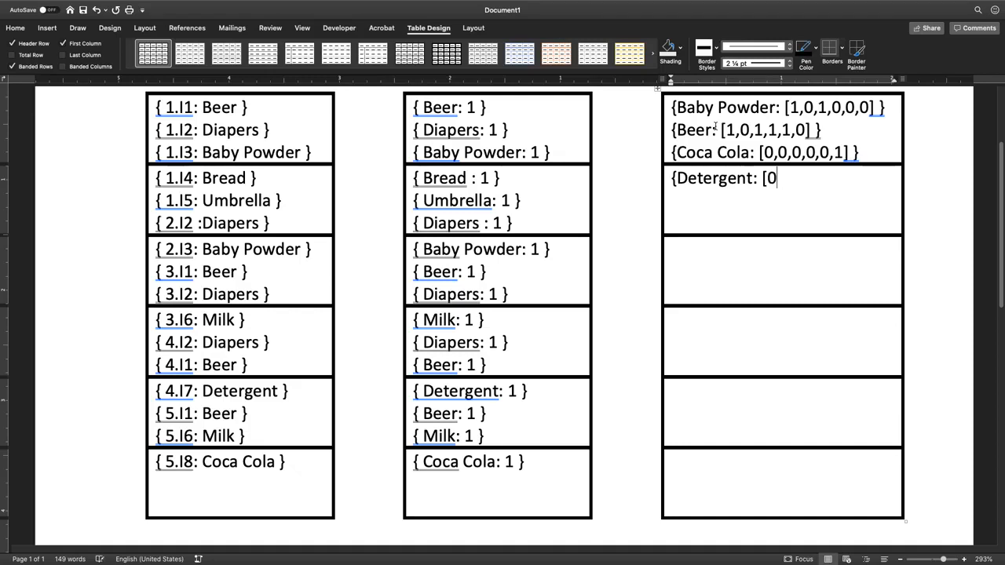
type("0,")
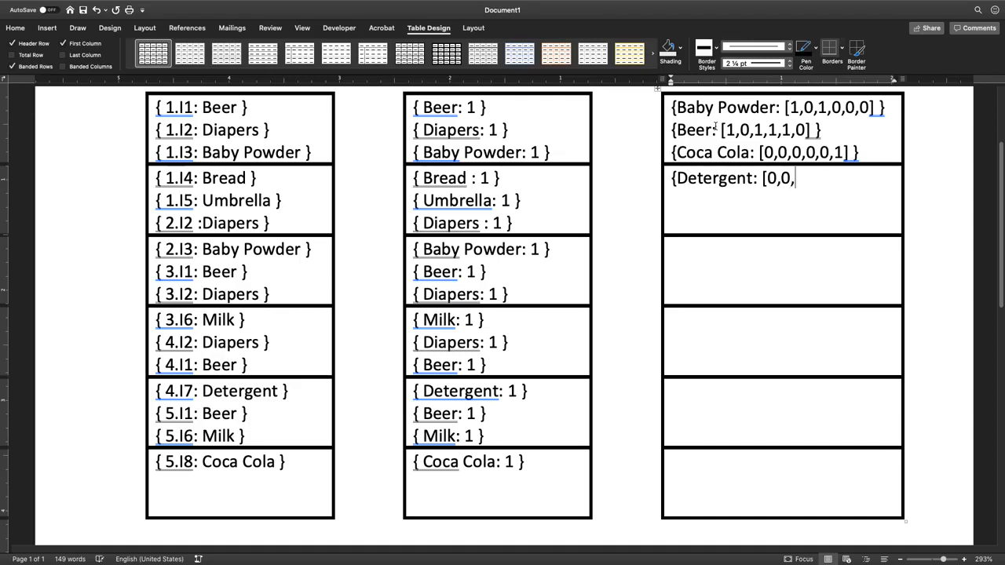
type("0,0,2")
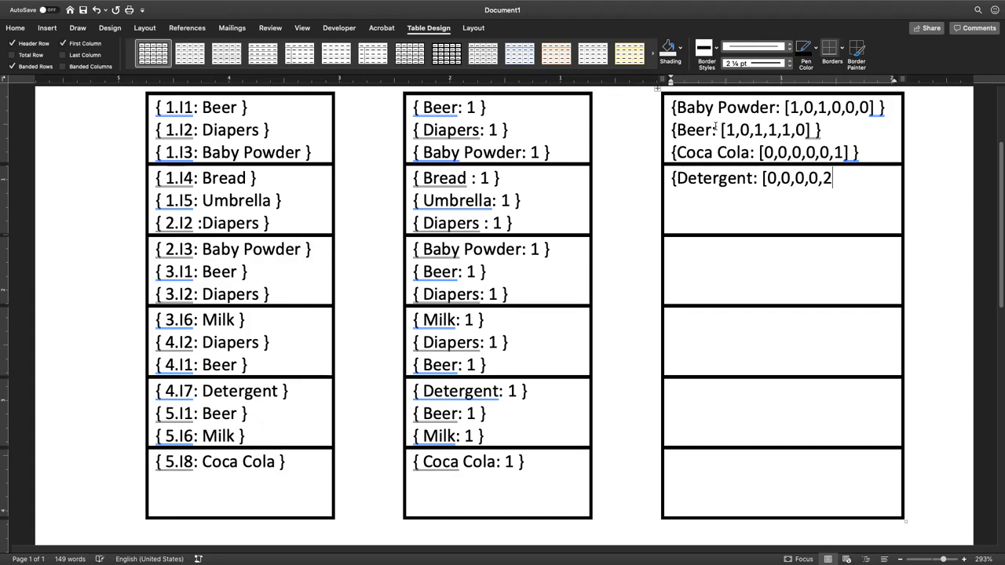
type(",0")
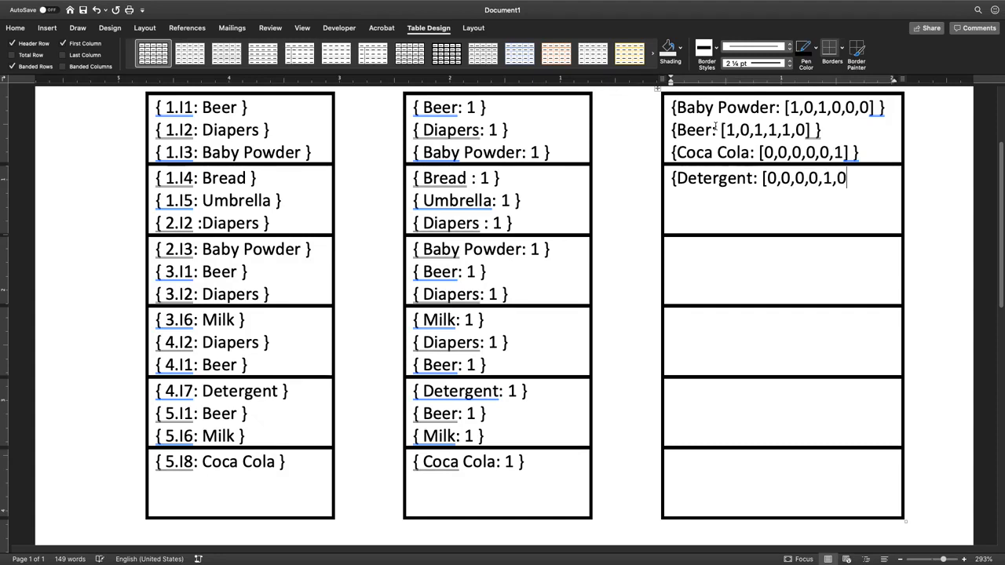
type("]")
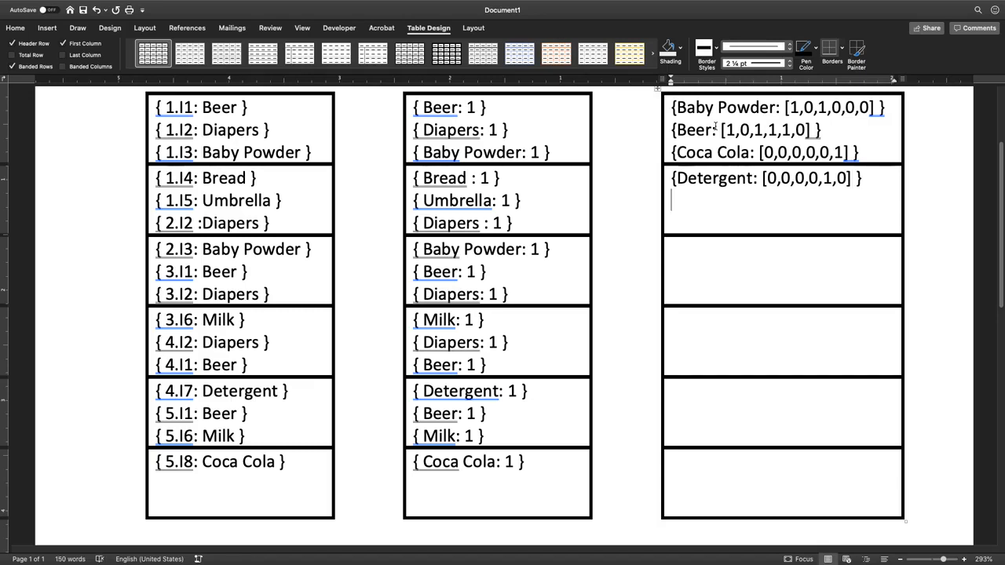
Add the Diapers entry with array [1,1,1,1,0,0]
type("{")
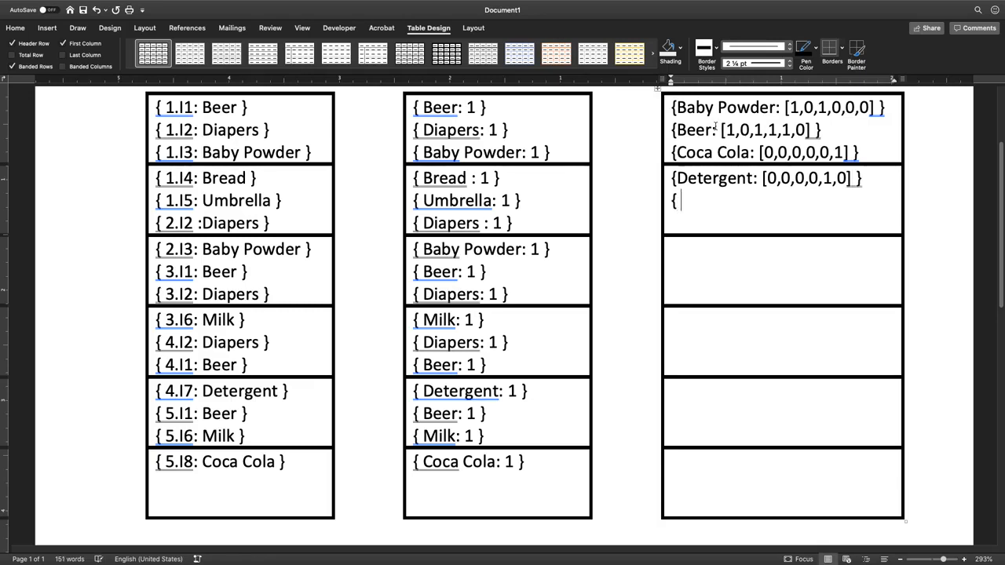
type("Dia")
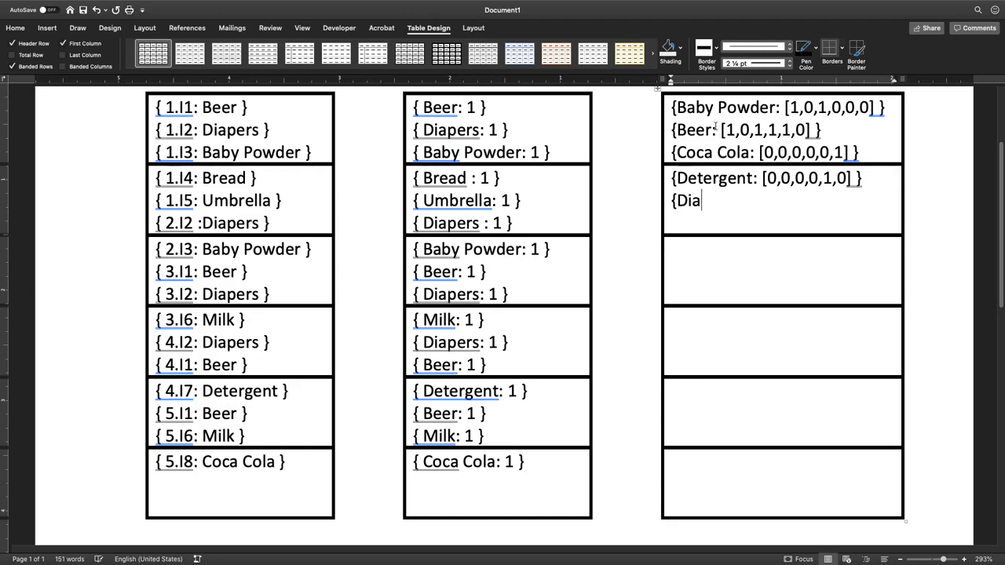
type("pers:")
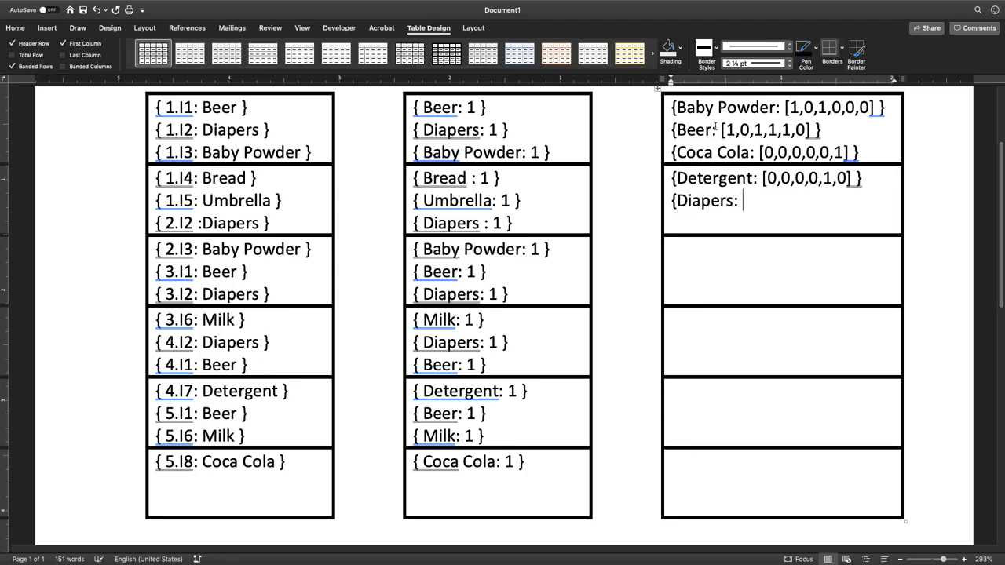
type("[")
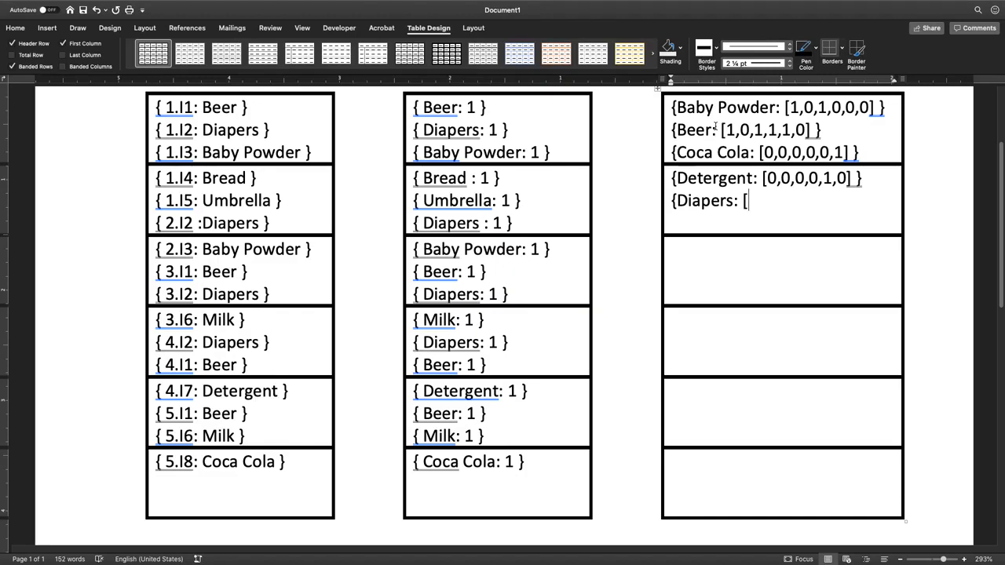
type("1,1,1,1,")
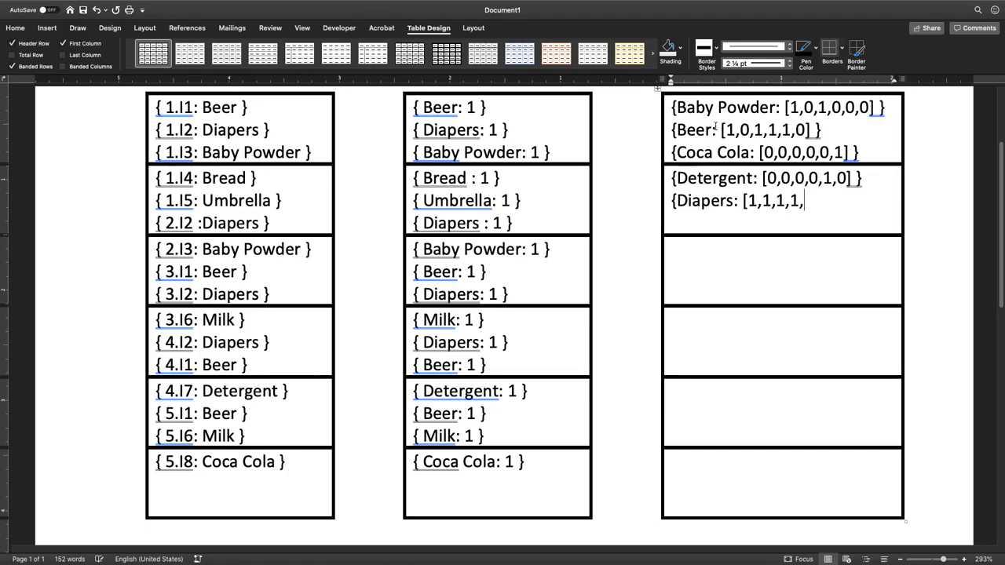
type("0,0")
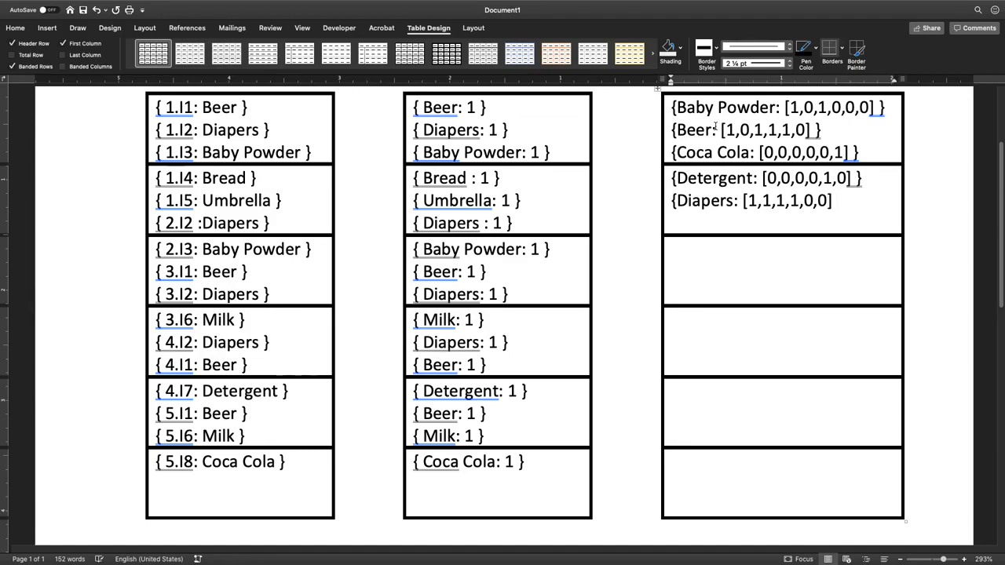
type("}")
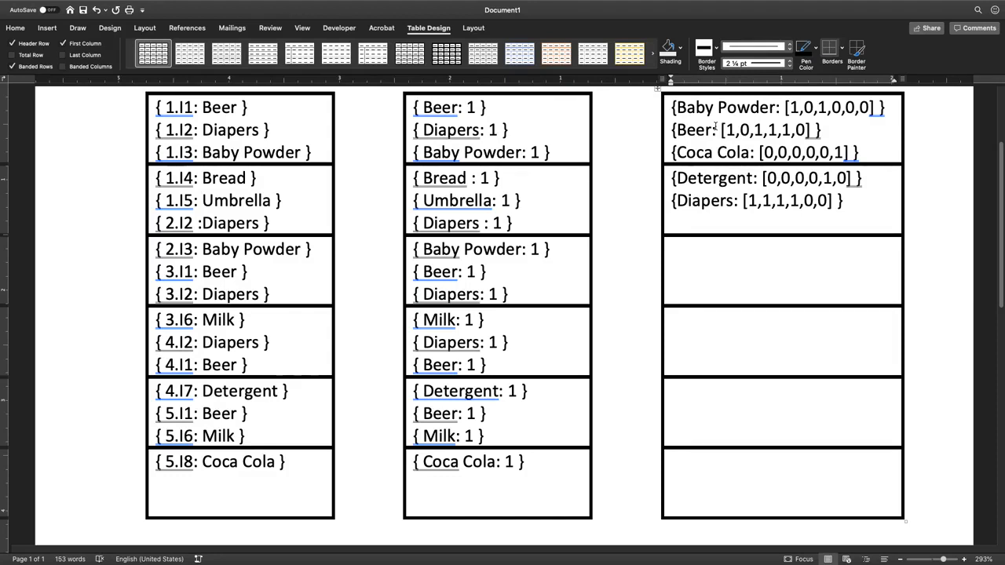
left_click(675, 223)
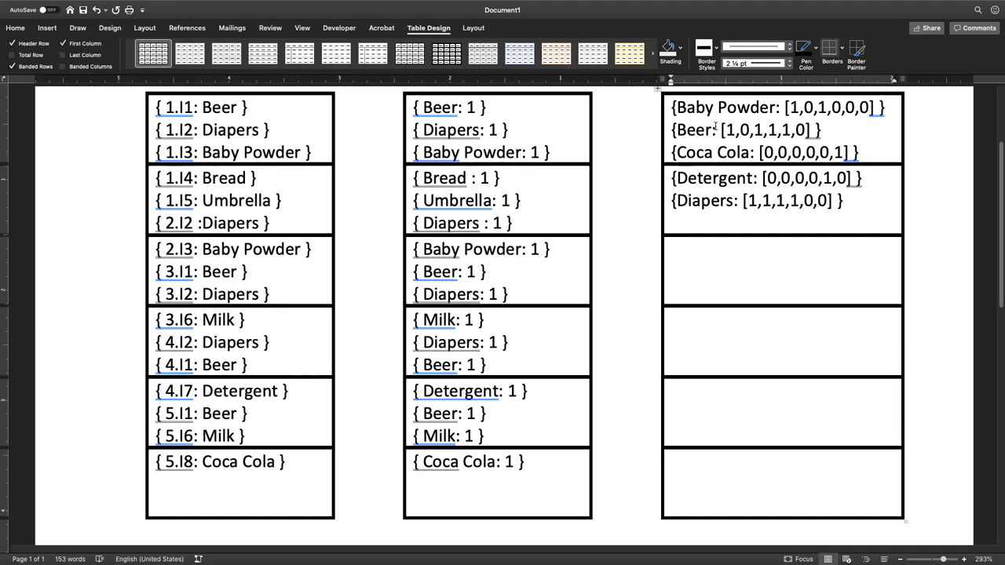
Add the Milk entry with array [0,0,0,1,1,0] and begin the third cell's entry
type("{")
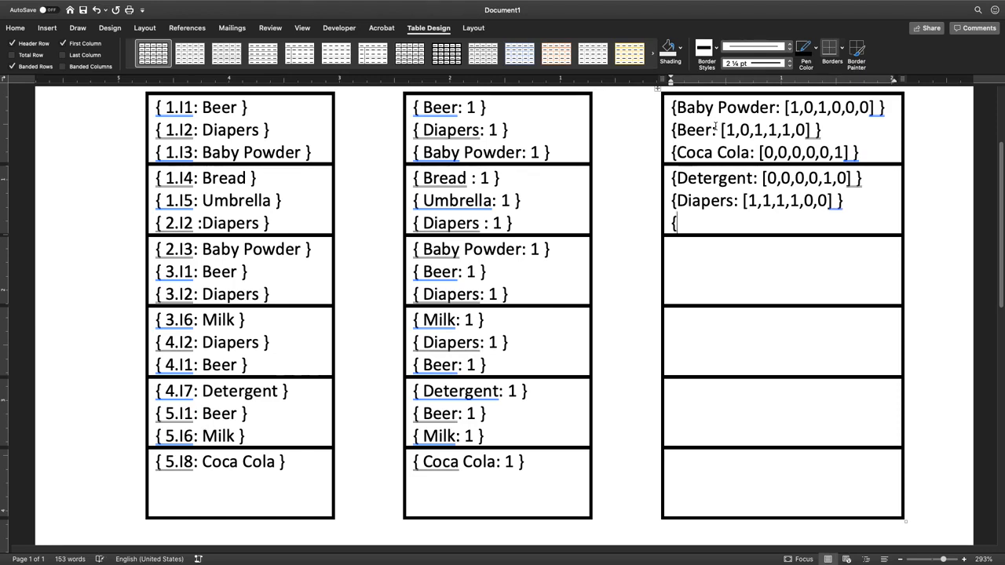
type("Milk")
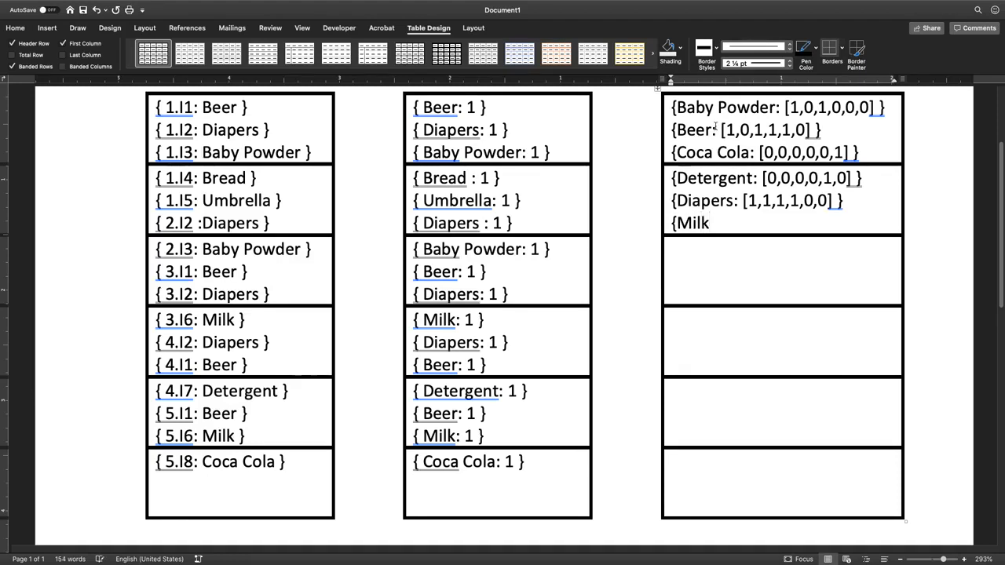
type(": [")
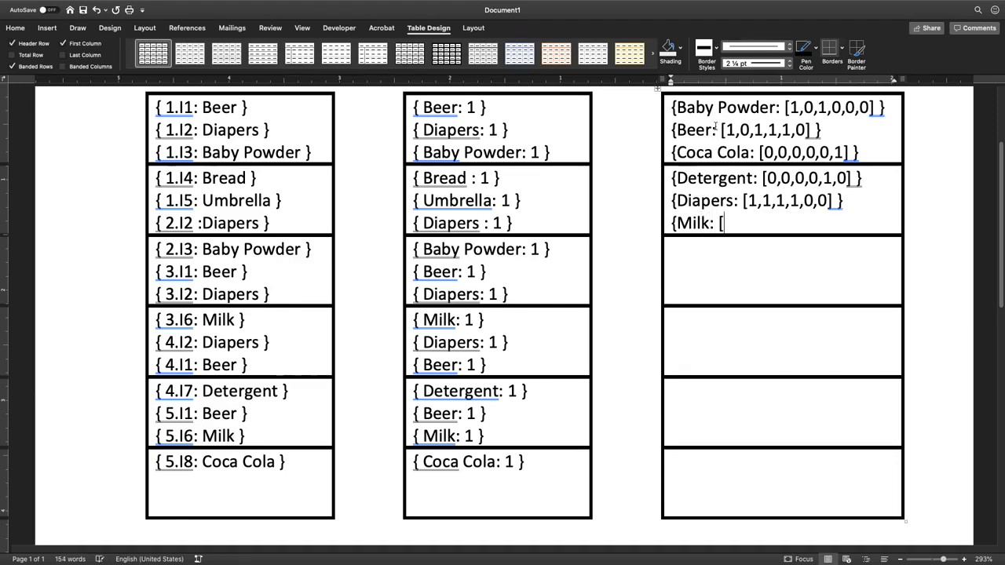
type("0,0,0,")
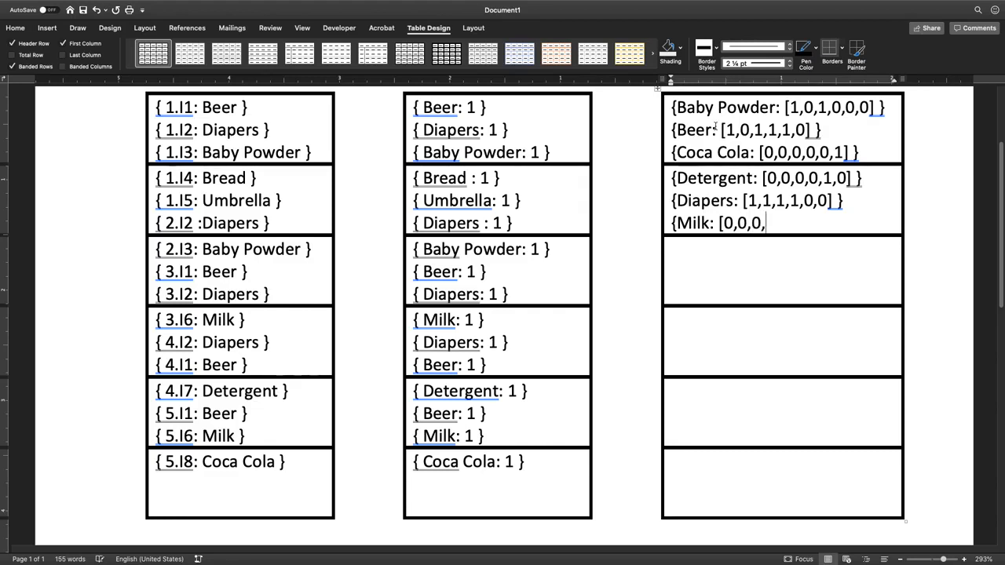
type("1,")
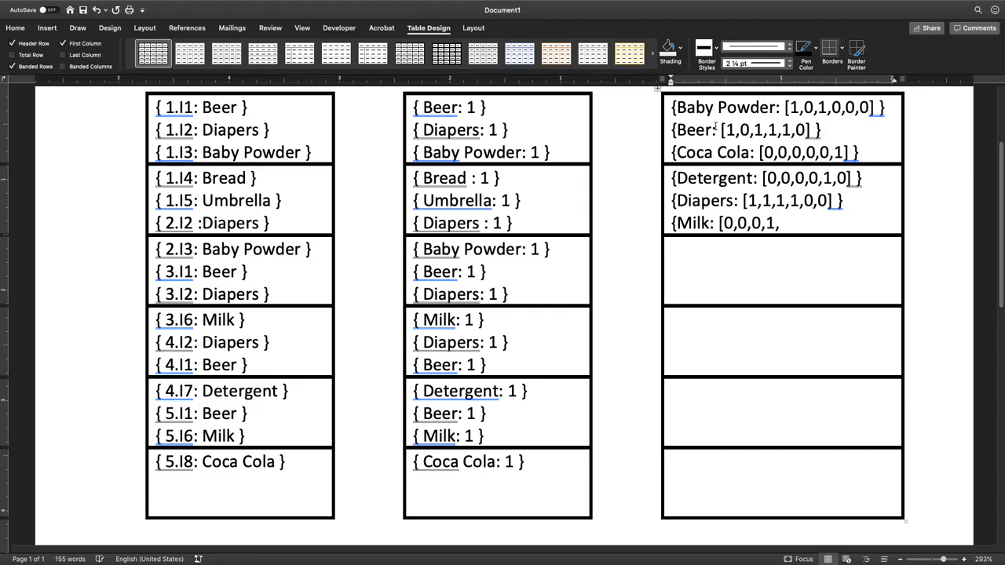
type("1,")
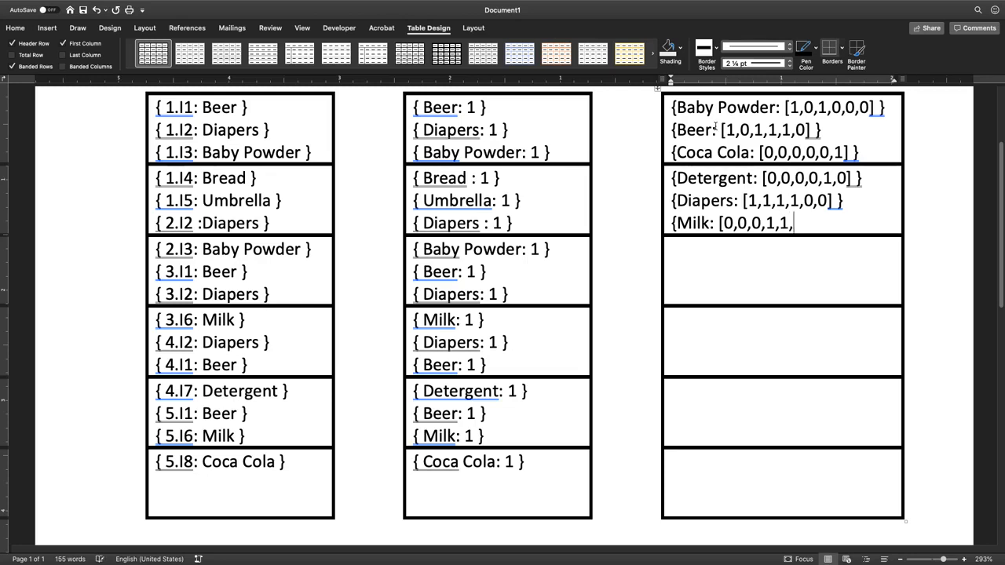
type("0]")
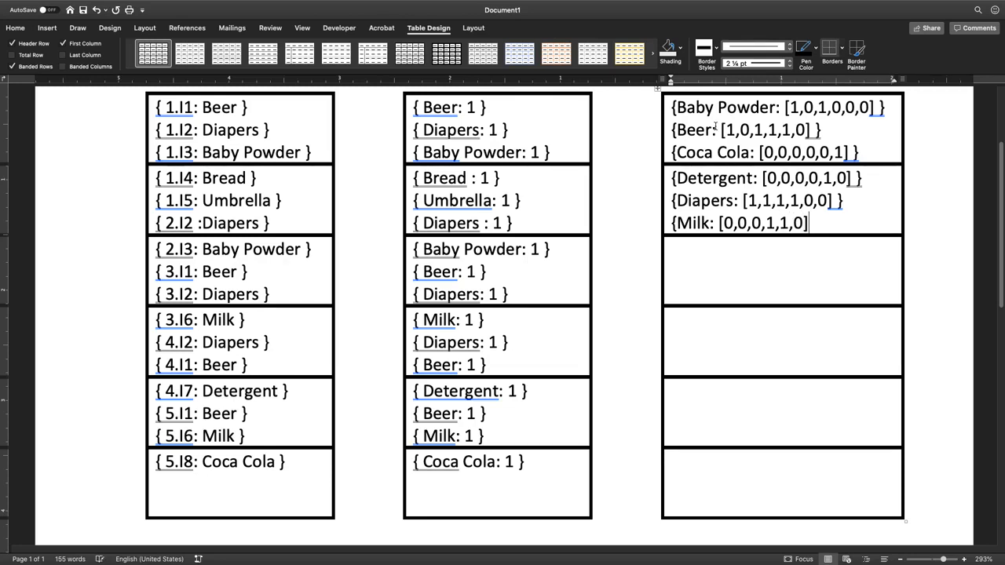
type("}")
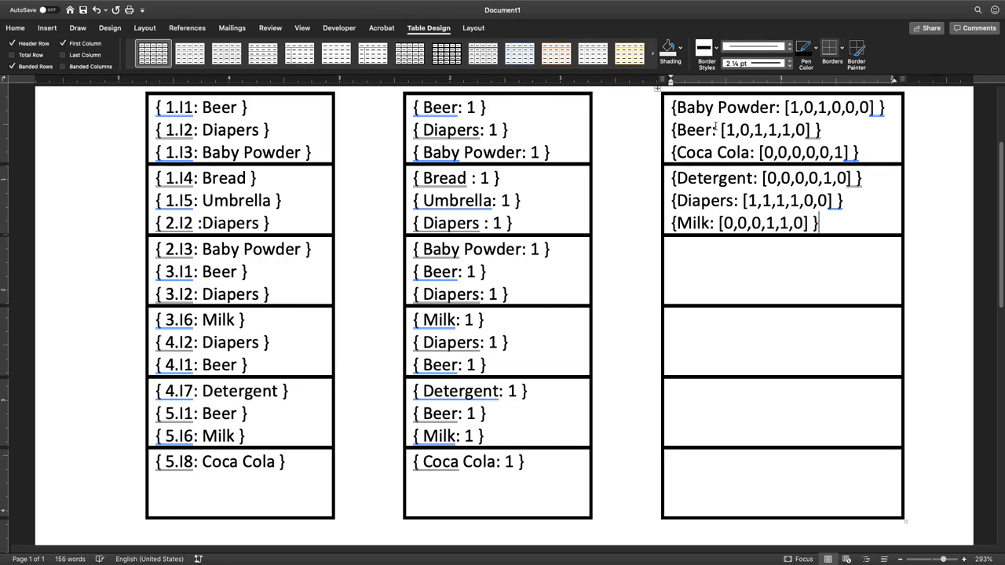
type("{")
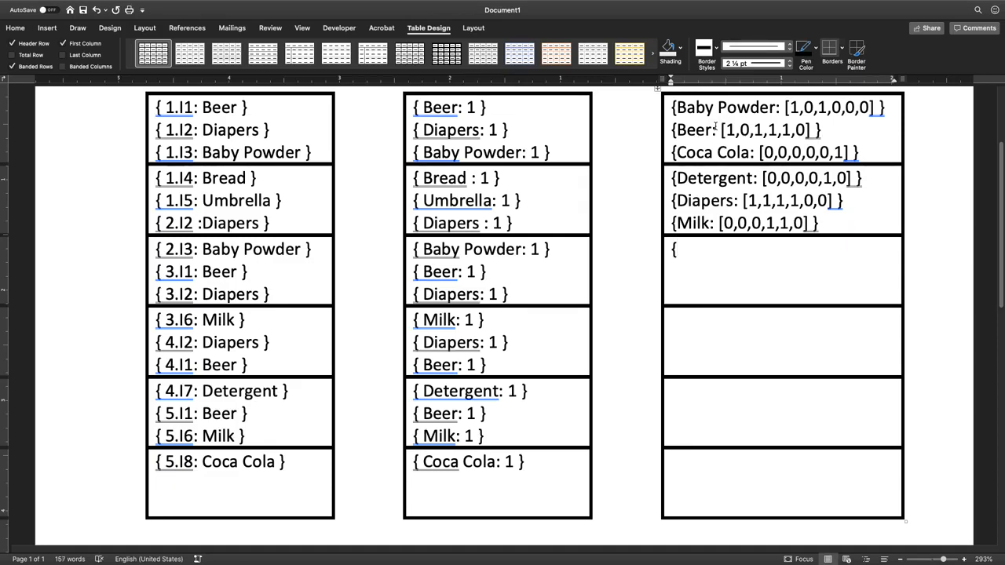
Enter {Umbrella: [0,1,0,0,0,0]} in the third cell of the shuffle table
type("{Umbre")
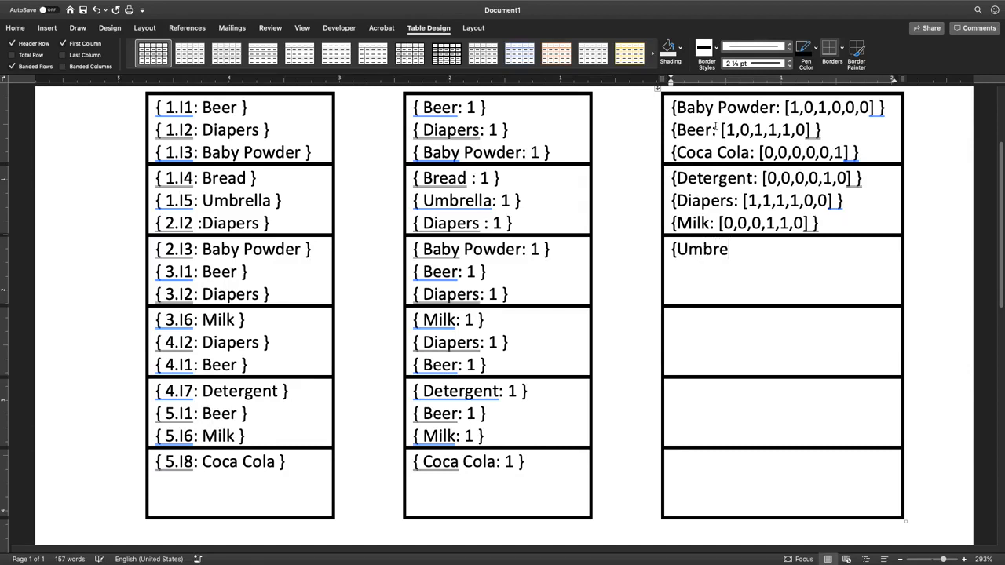
type("lla:")
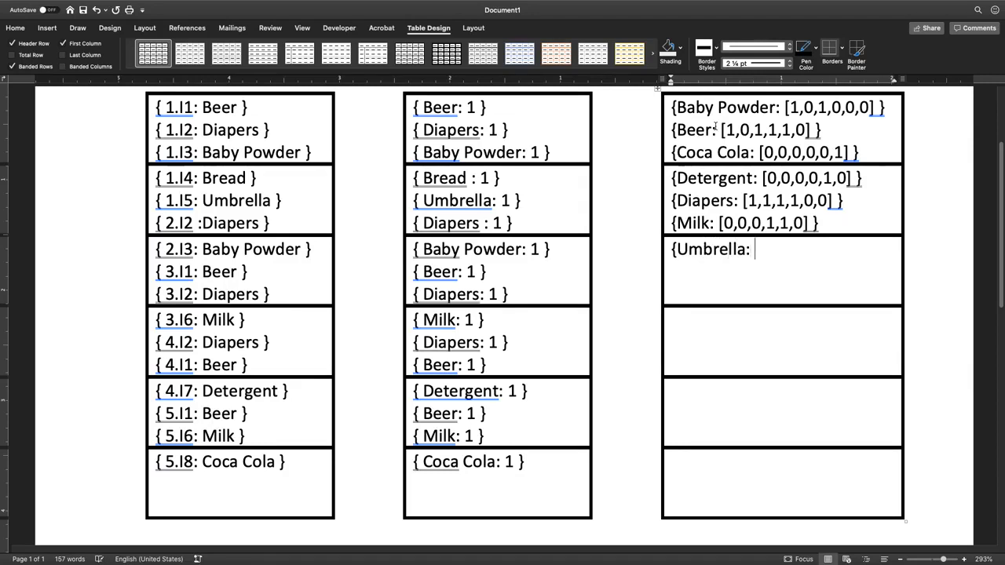
type("[")
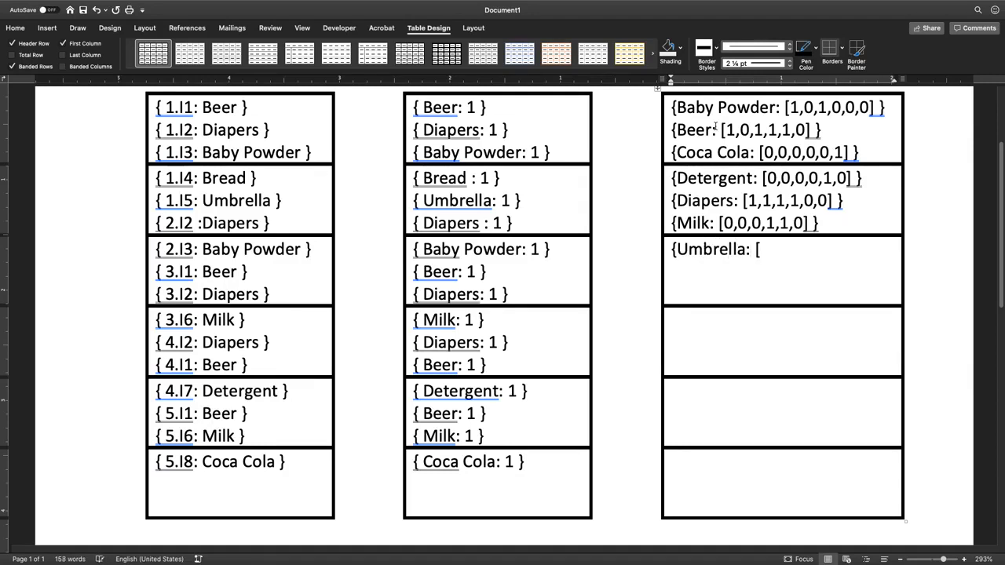
type("0,1,")
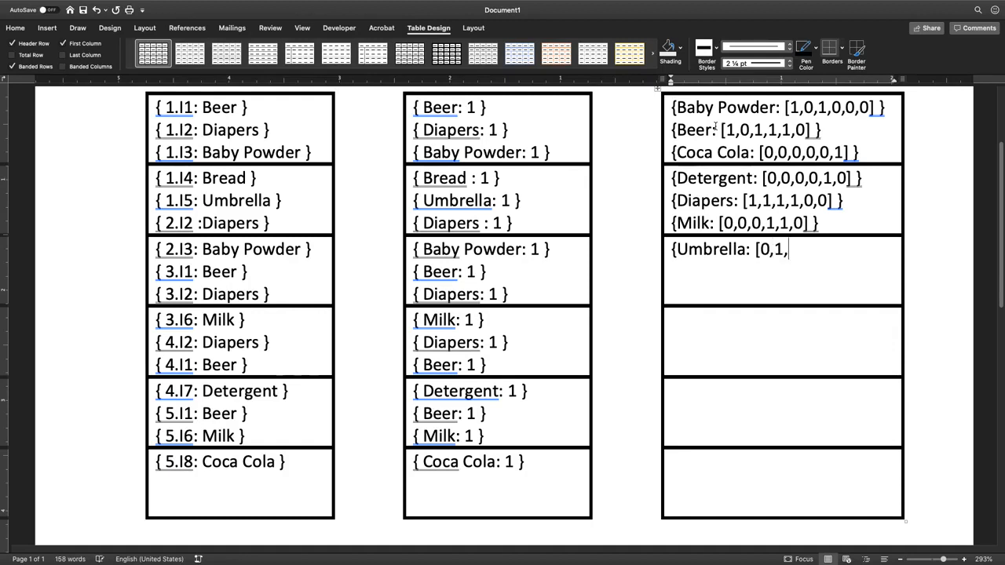
type("0,0,0")
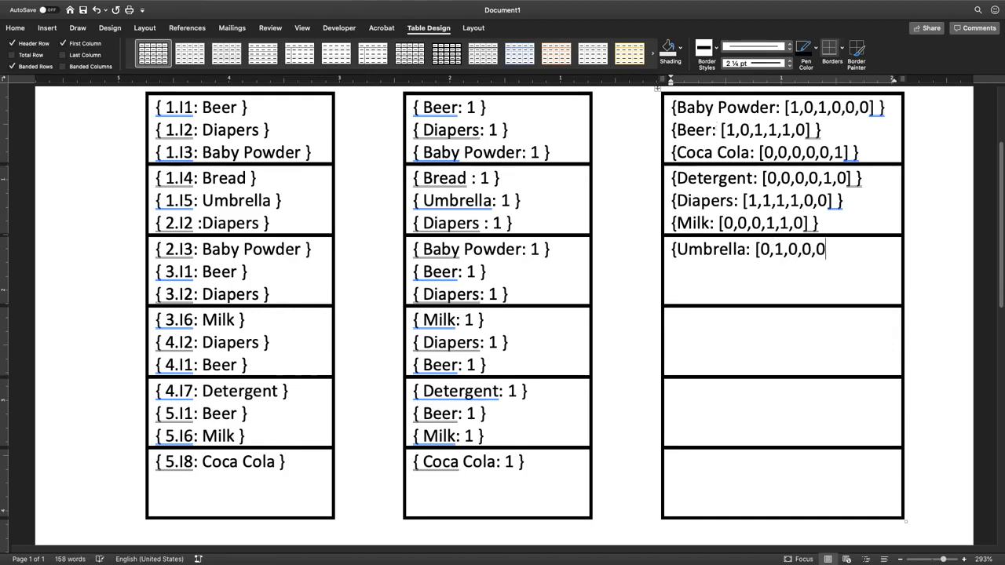
type(",0]")
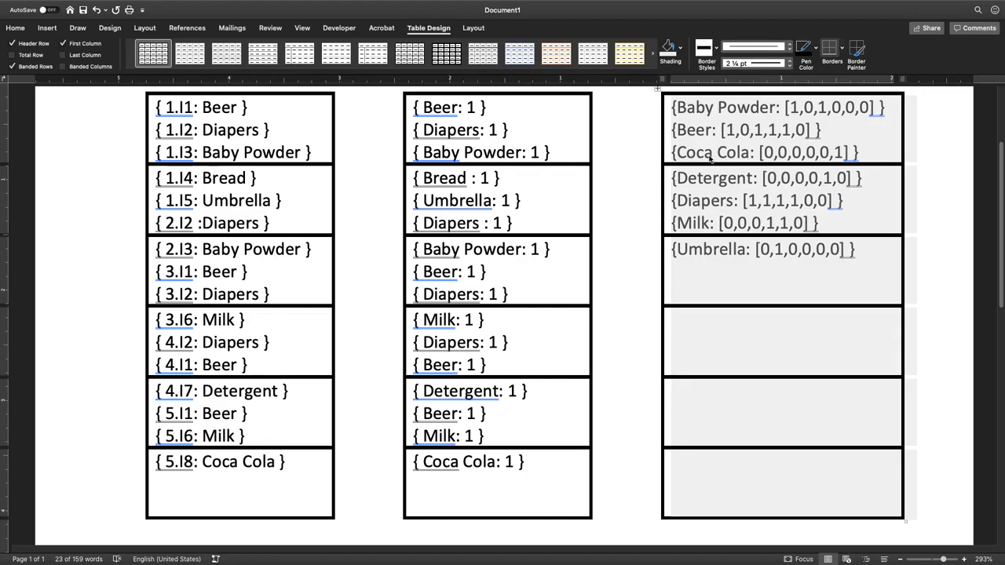
Insert a page break before the shuffle table and set the insertion point below it on page 2
scroll("down", 3)
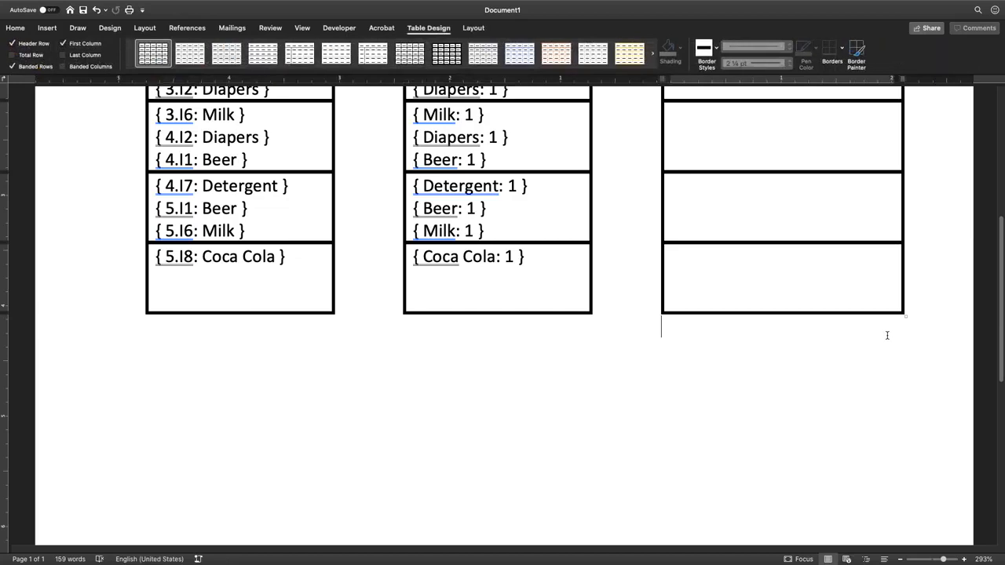
left_click(15, 29)
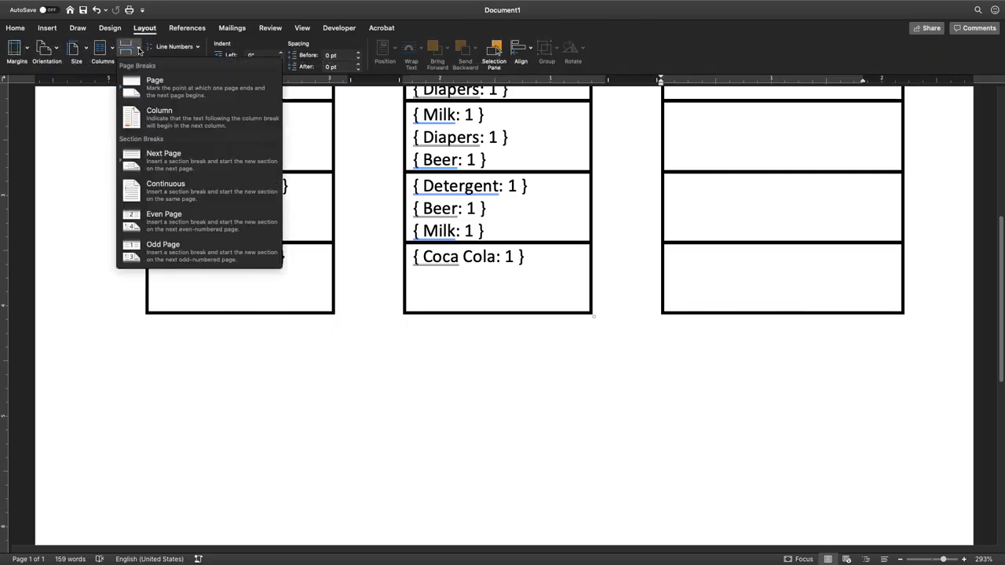
left_click(154, 85)
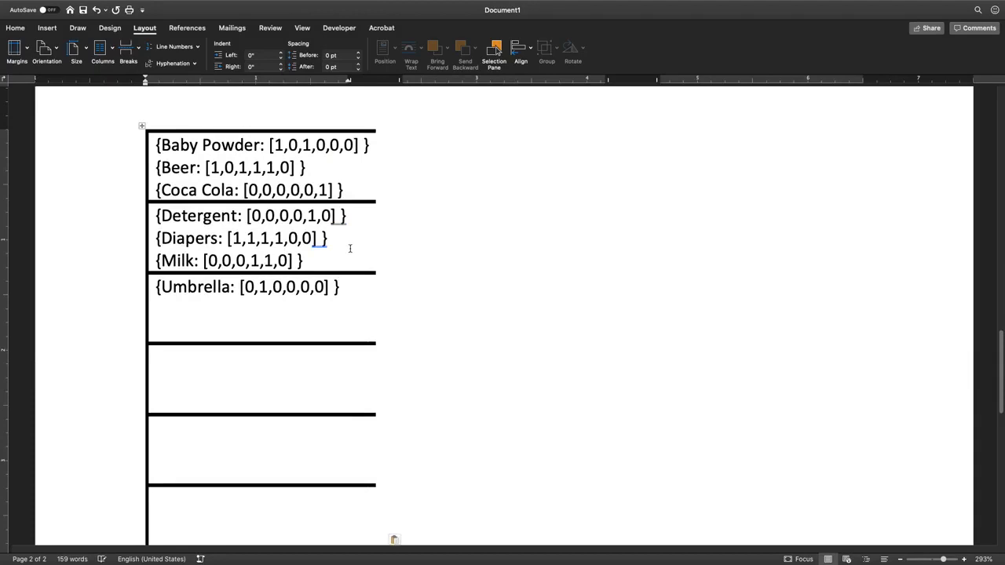
scroll("up", 3)
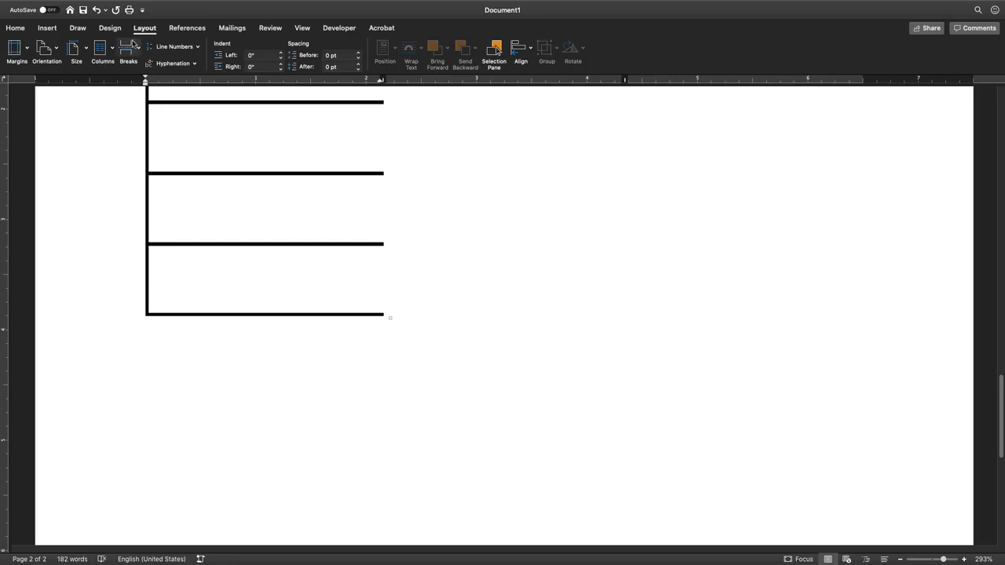
left_click(145, 328)
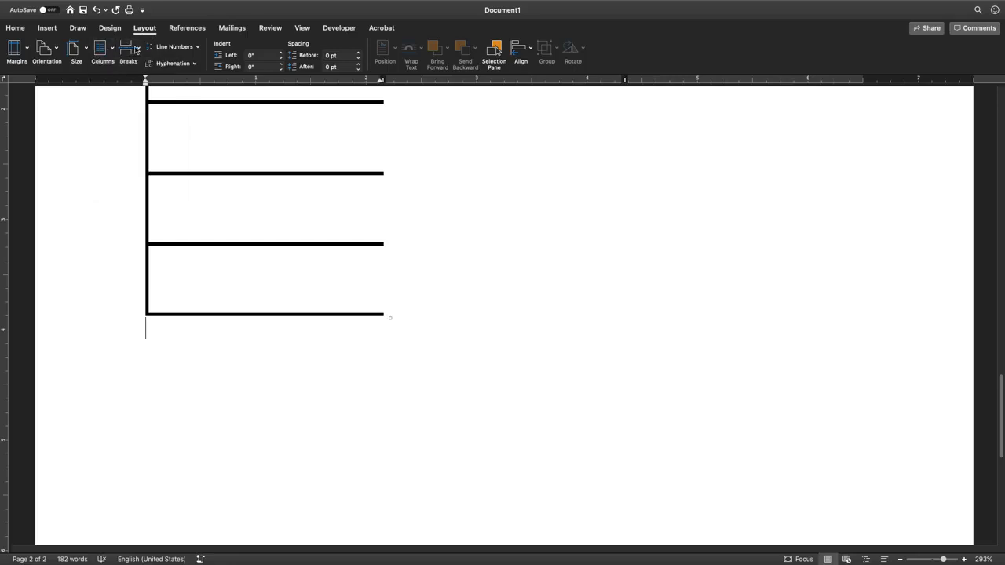
left_click(129, 49)
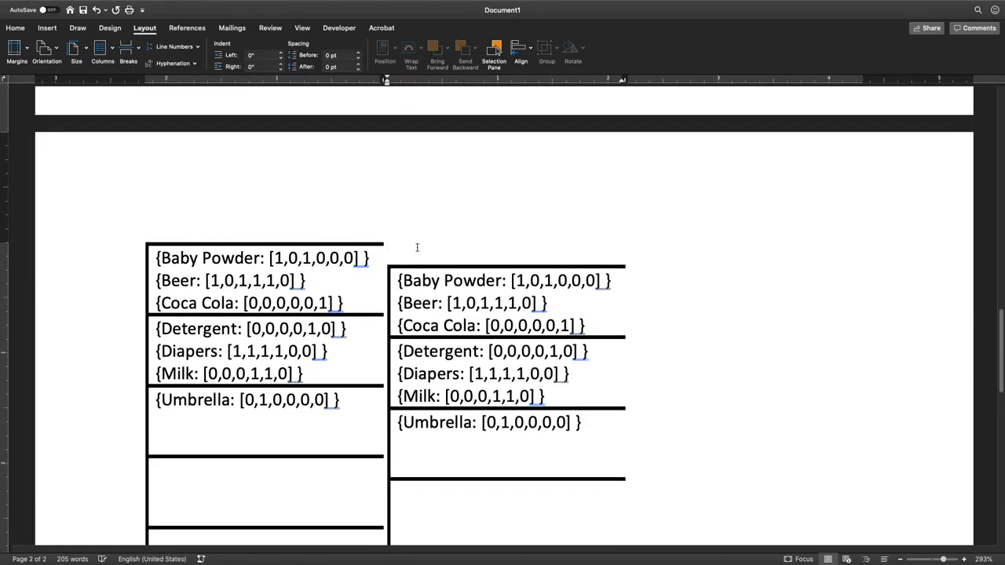
Scroll down page 2 to review the duplicated shuffle table beside the original
scroll("down", 3)
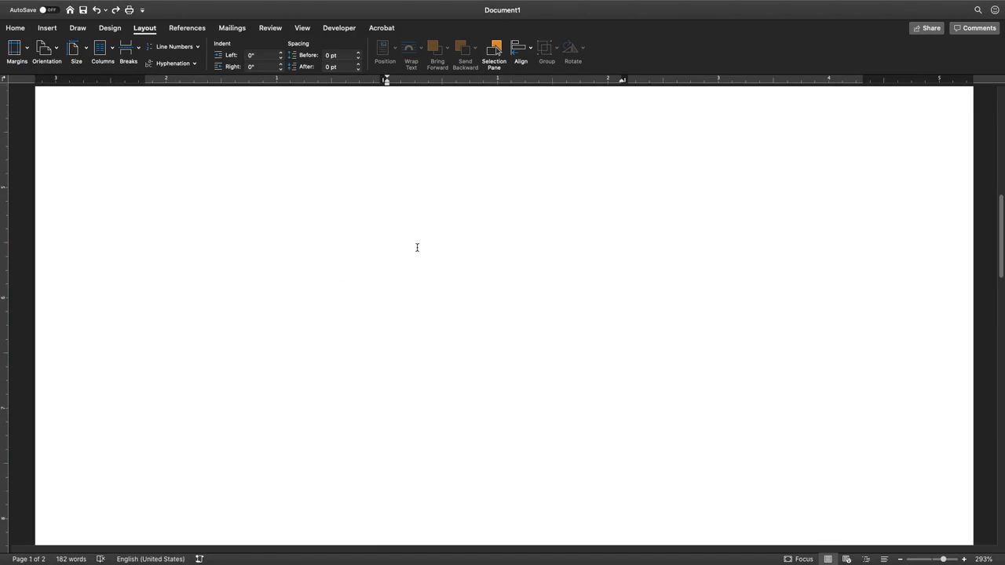
mouse_move(380, 229)
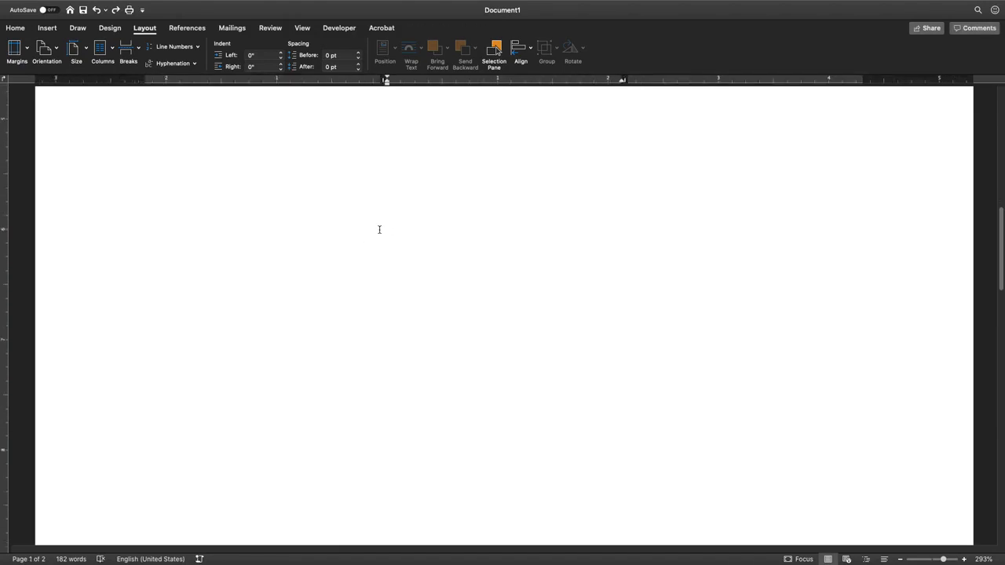
scroll("down", 3)
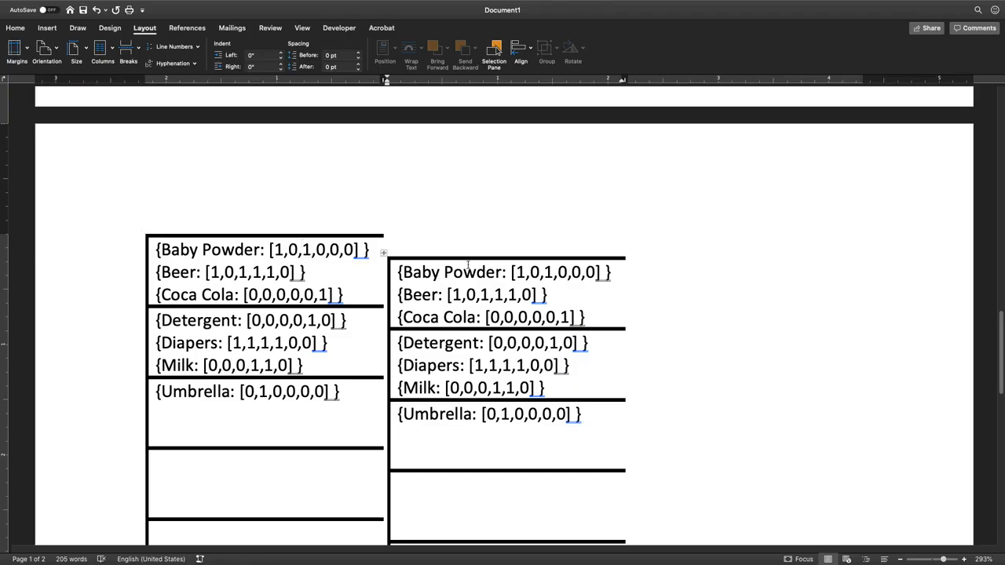
Replace Baby Powder's array with 2 and Beer's with 4 in the copied table, then select Coca Cola's array
left_click(477, 273)
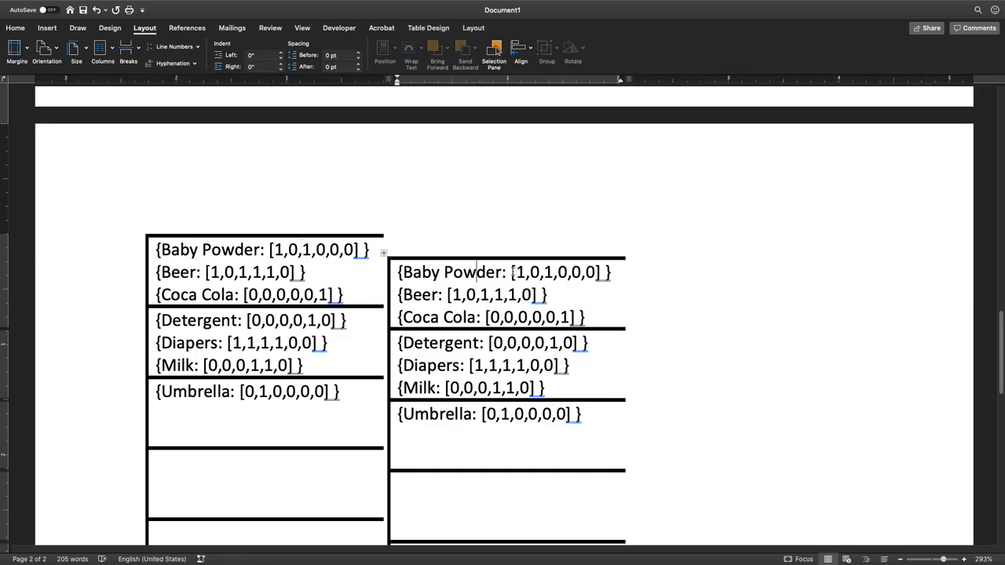
double_click(556, 273)
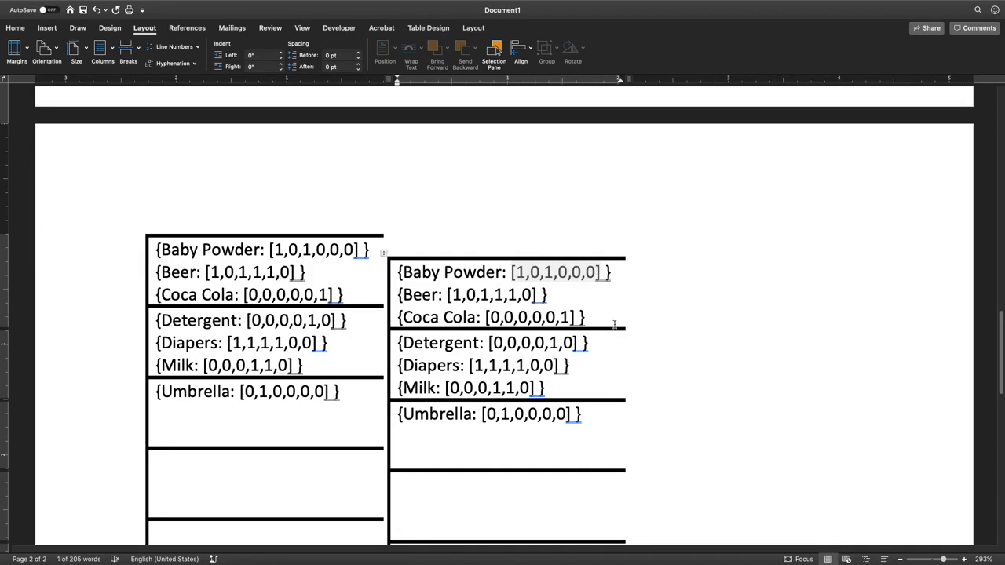
type("2")
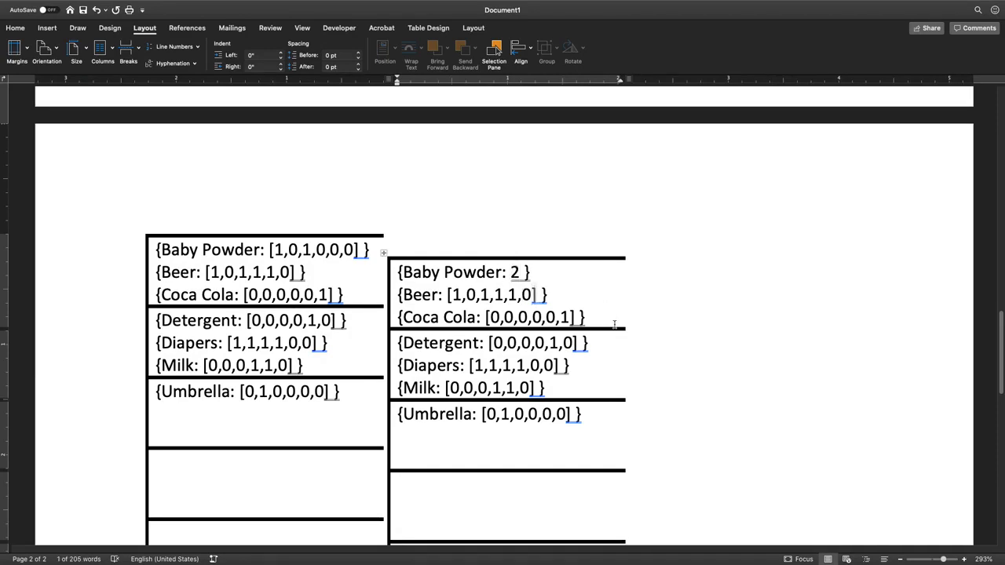
double_click(489, 295)
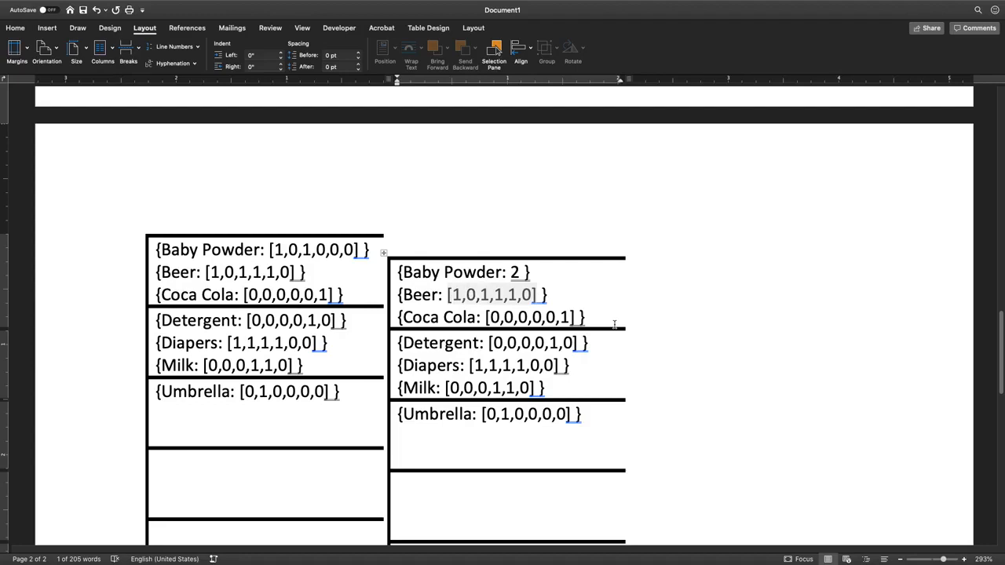
type("4 }")
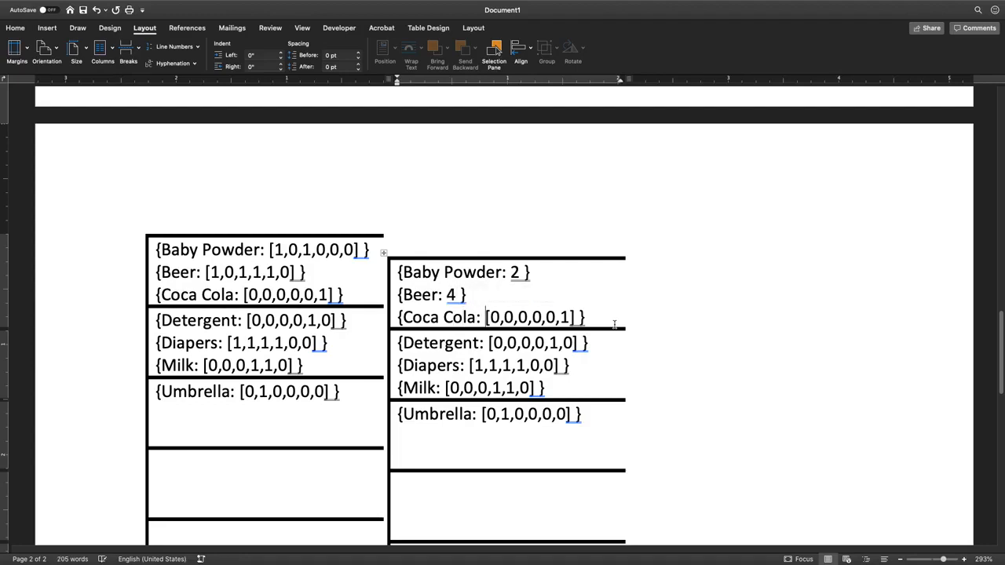
double_click(531, 317)
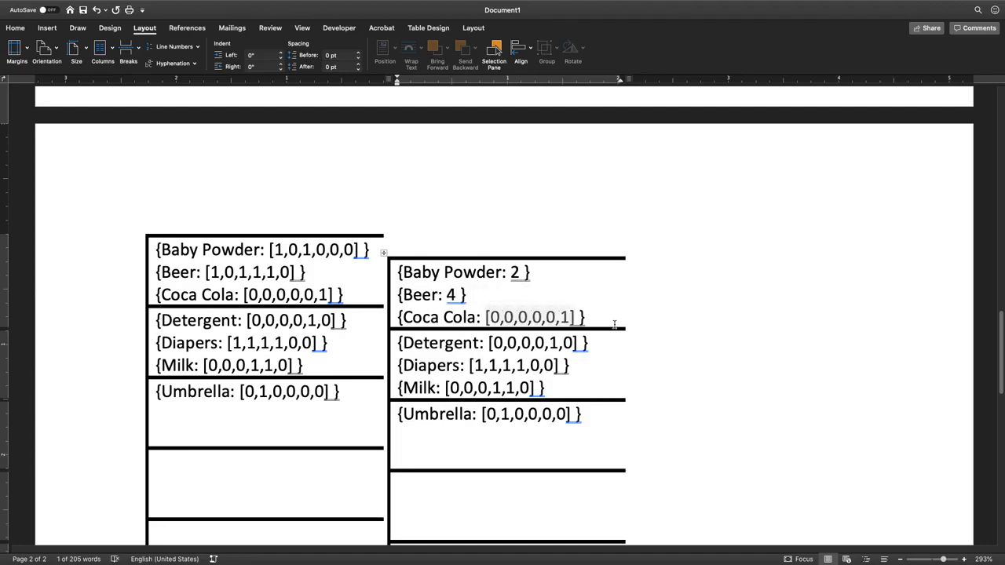